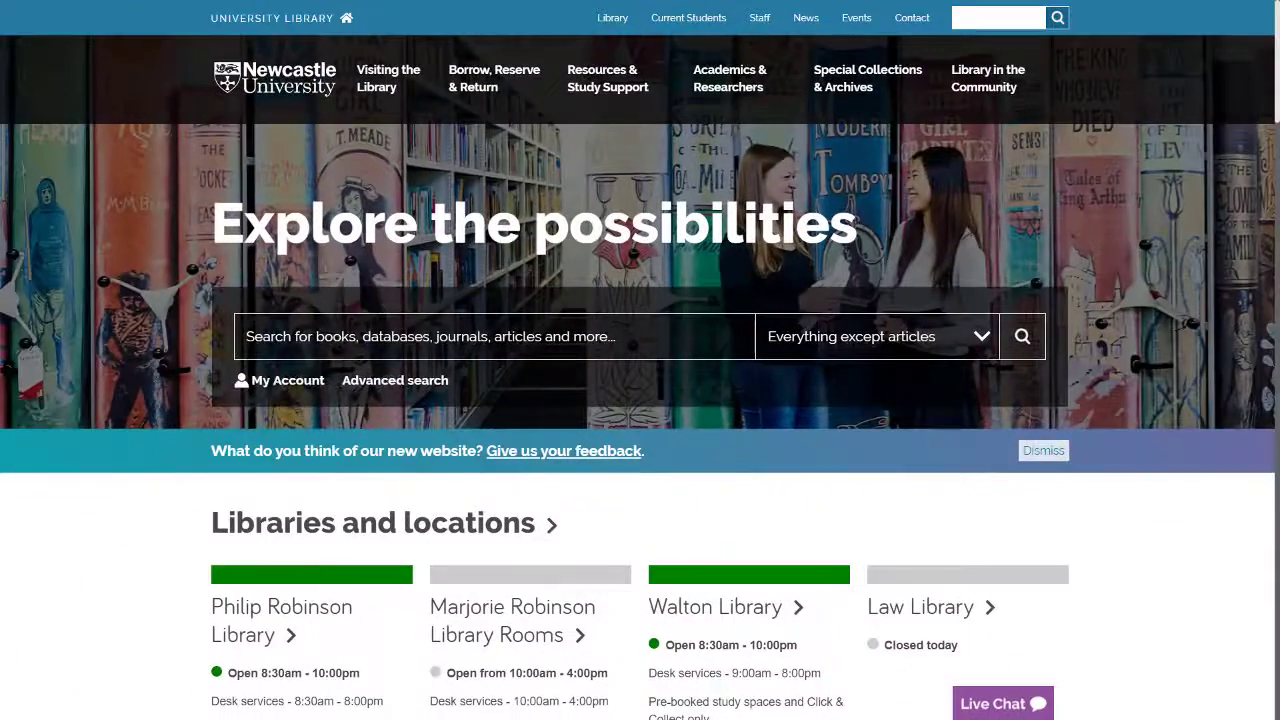
Search the library catalogue for 'business source complete' via the search suggestion.
text(business source complete)
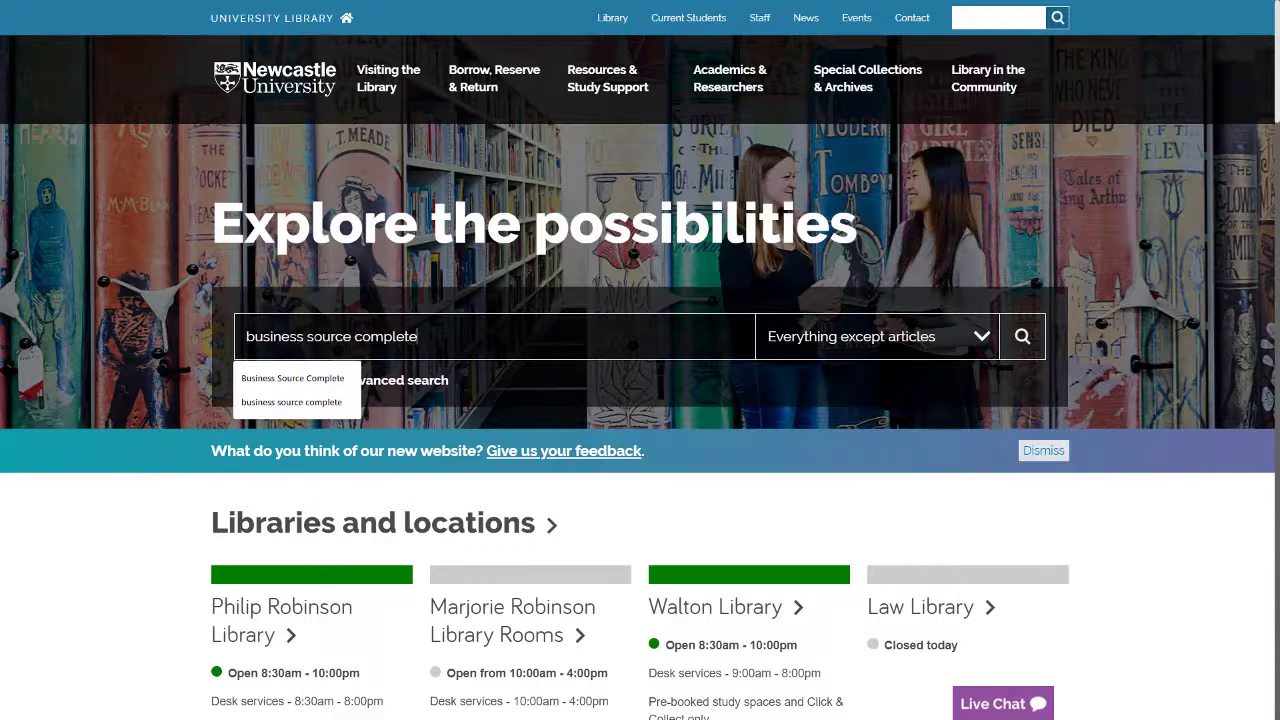
click(1020, 336)
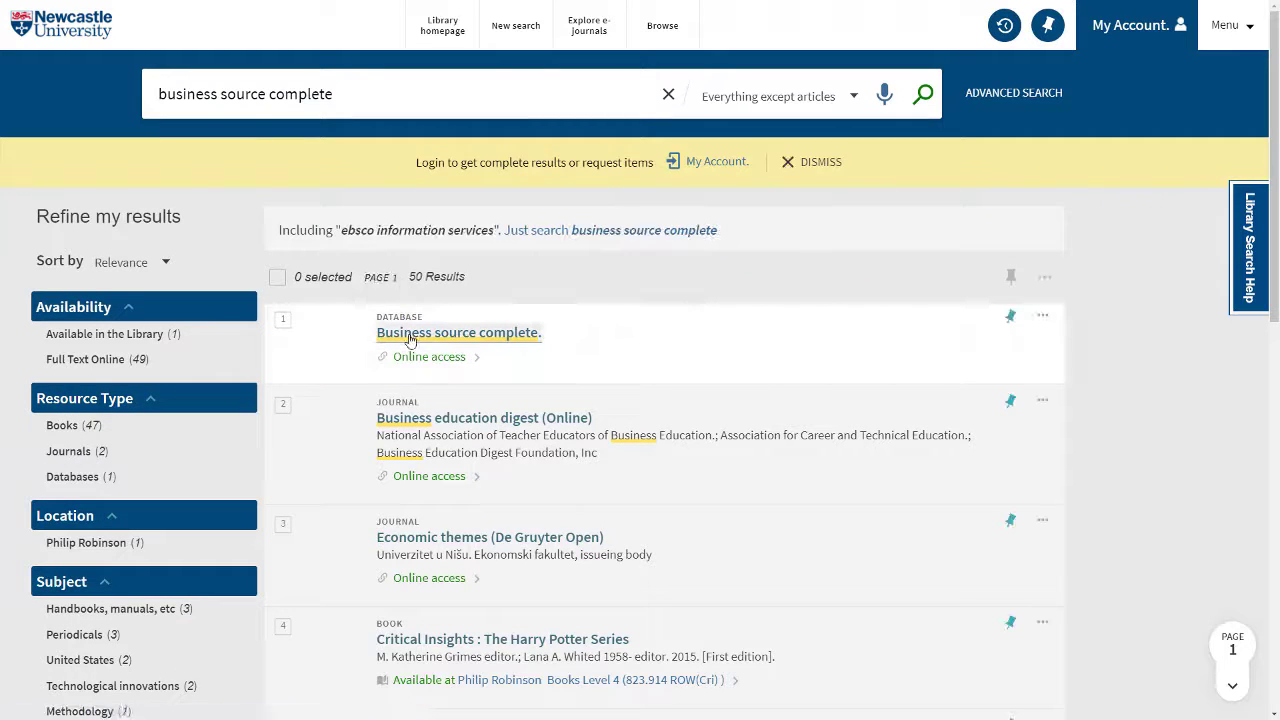
Open the Business Source Complete record, follow its online access link and sign in through the university gateway.
click(458, 332)
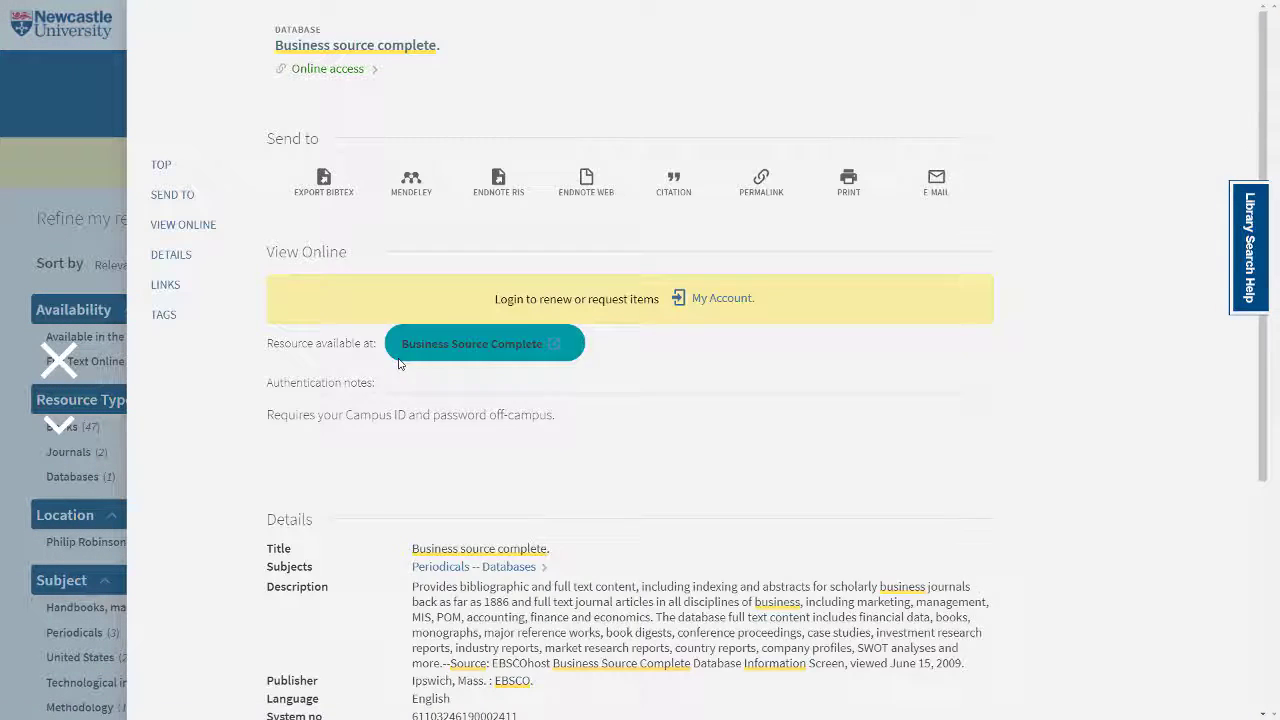
click(472, 344)
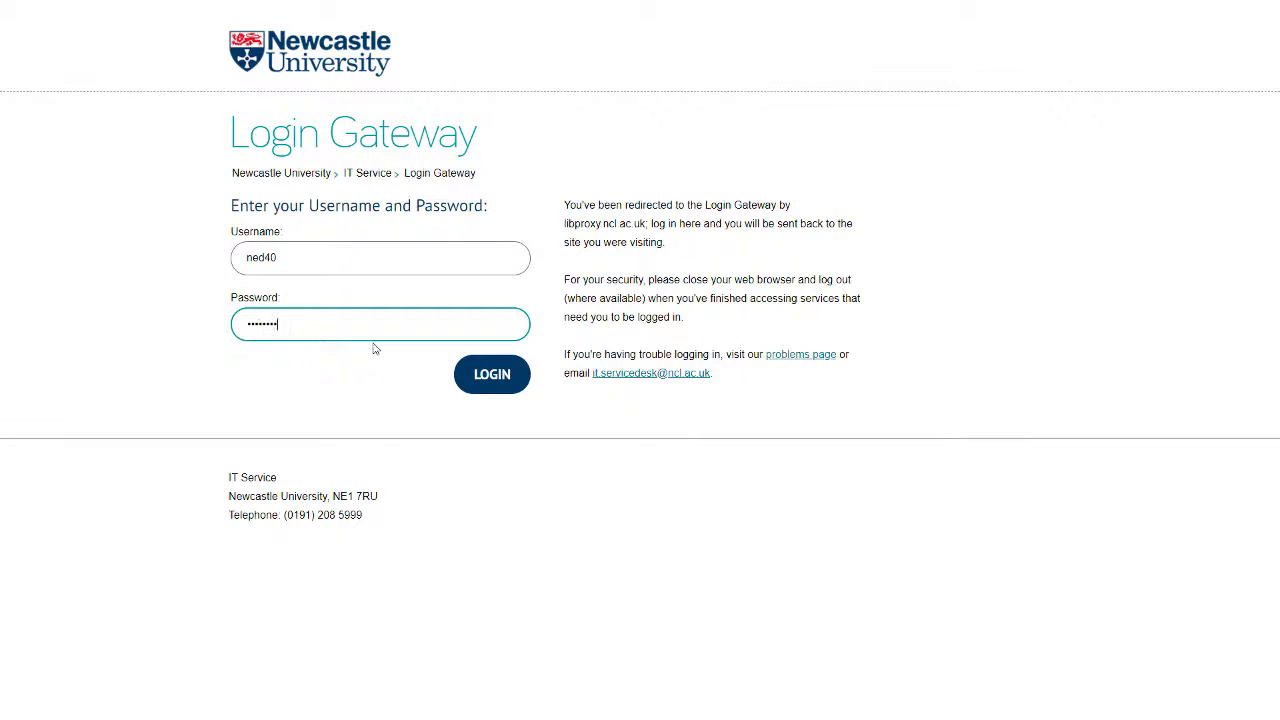
click(492, 374)
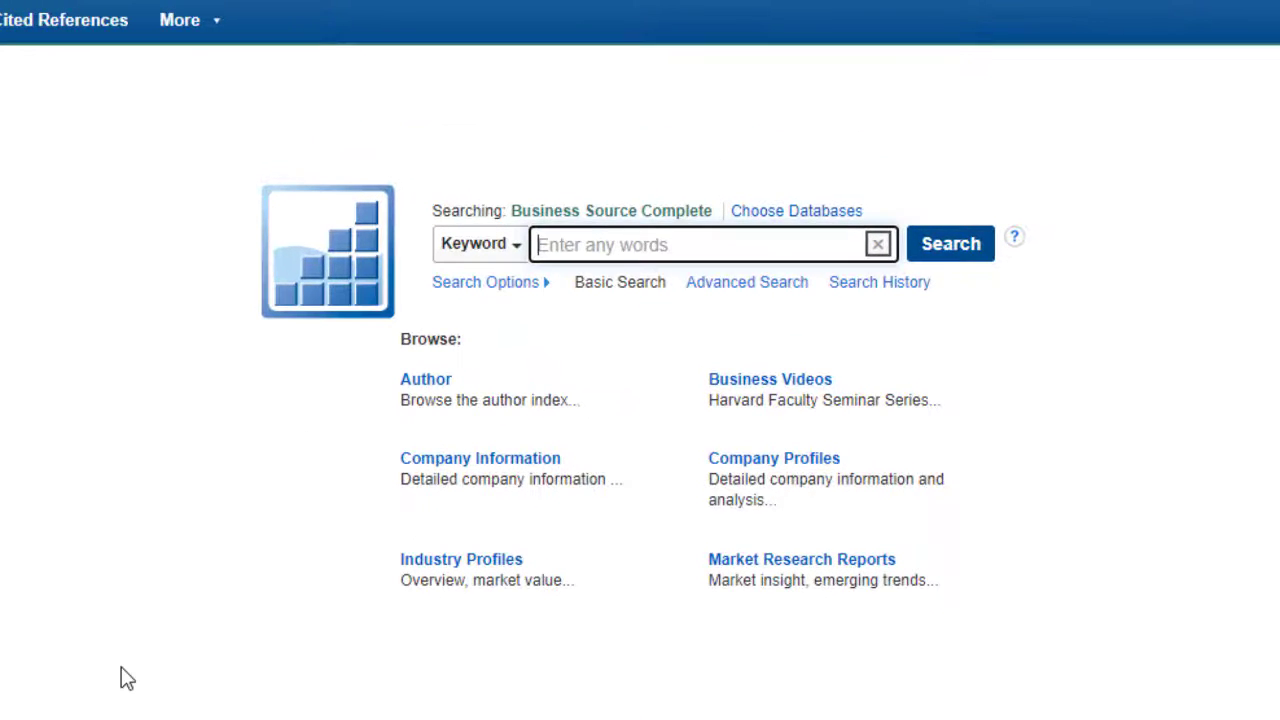
Run a keyword search for 'kerry foods' using the suggestion, returning 521 results.
text(kerry)
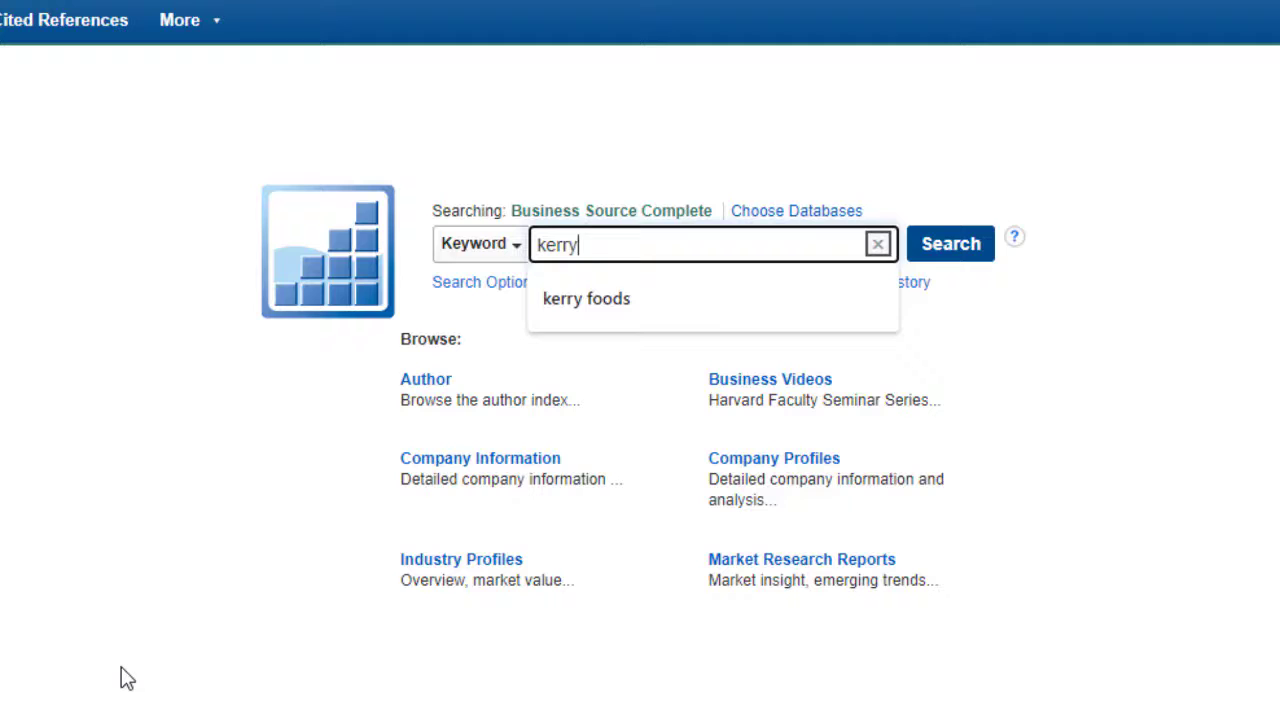
click(586, 298)
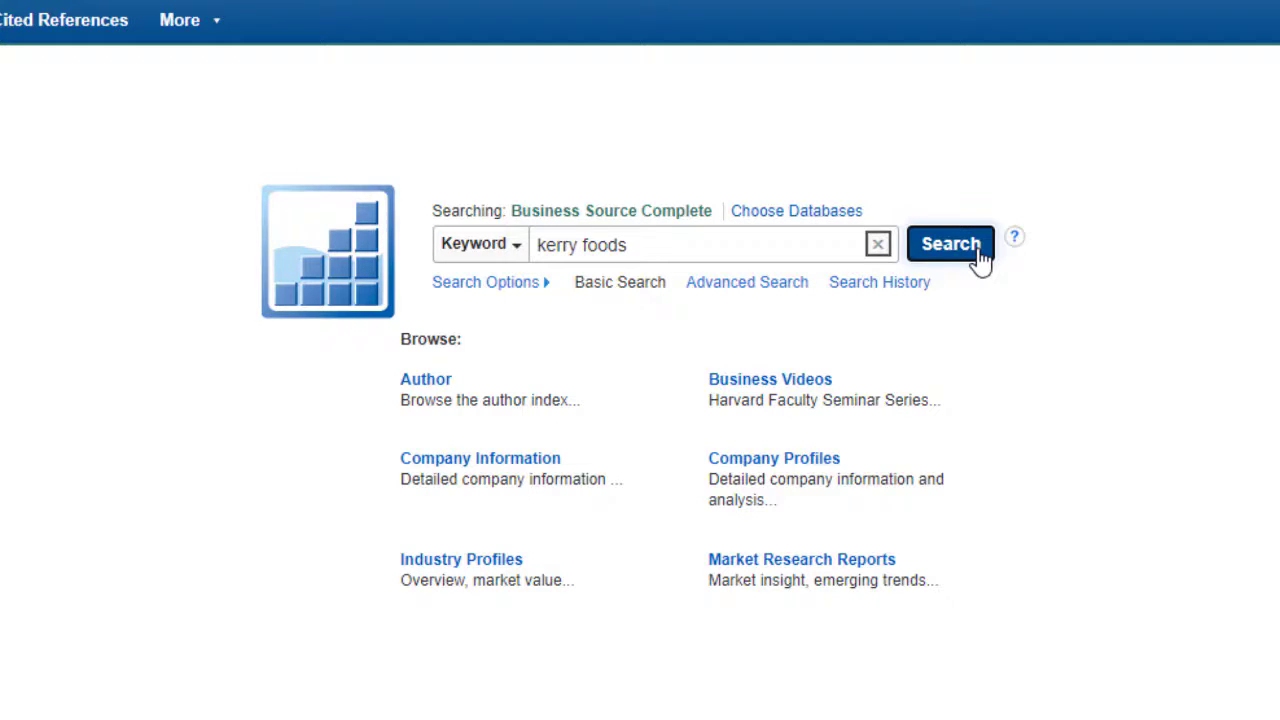
click(948, 244)
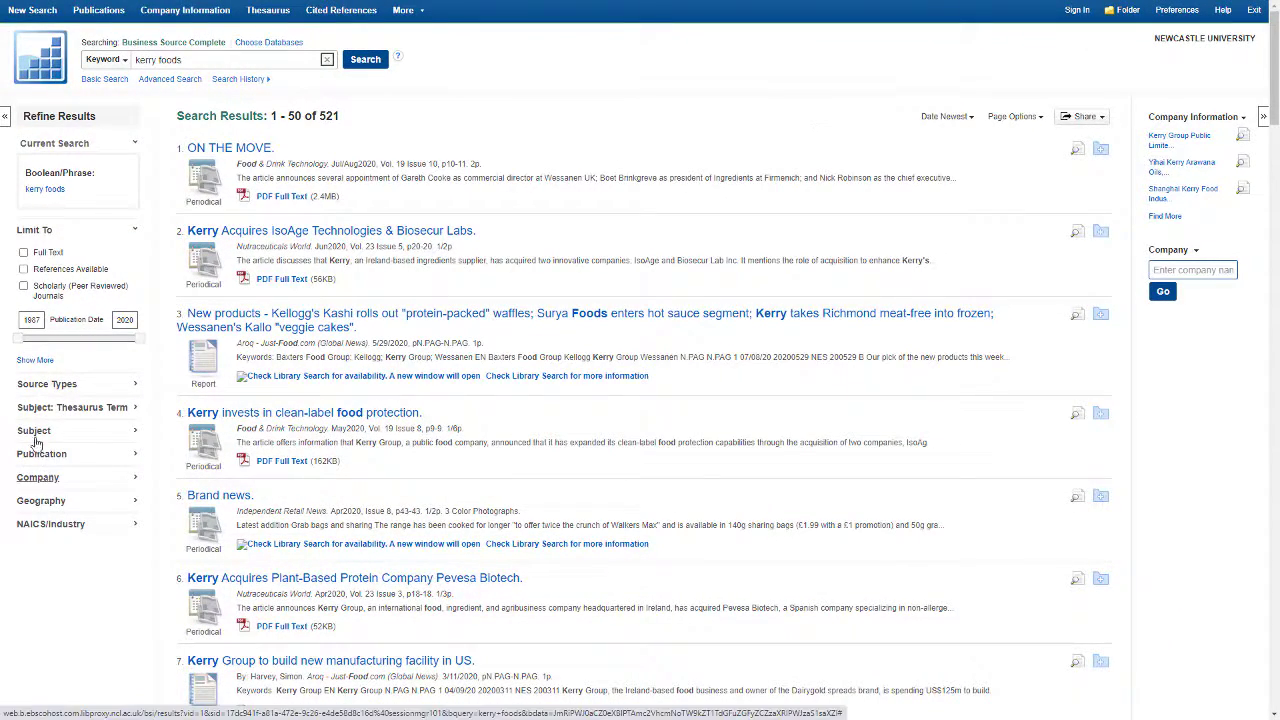
Limit the kerry foods results to the SWOT Analyses source type, leaving 5 Kerry Group reports.
click(46, 384)
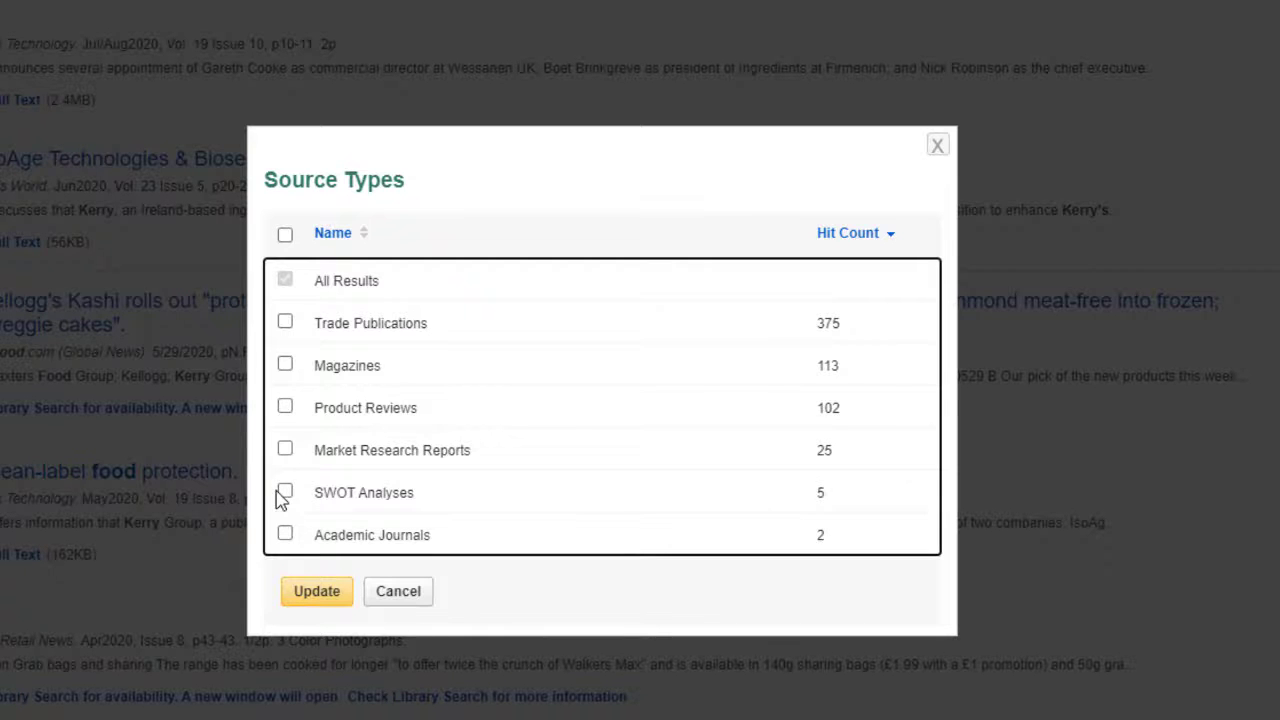
click(284, 492)
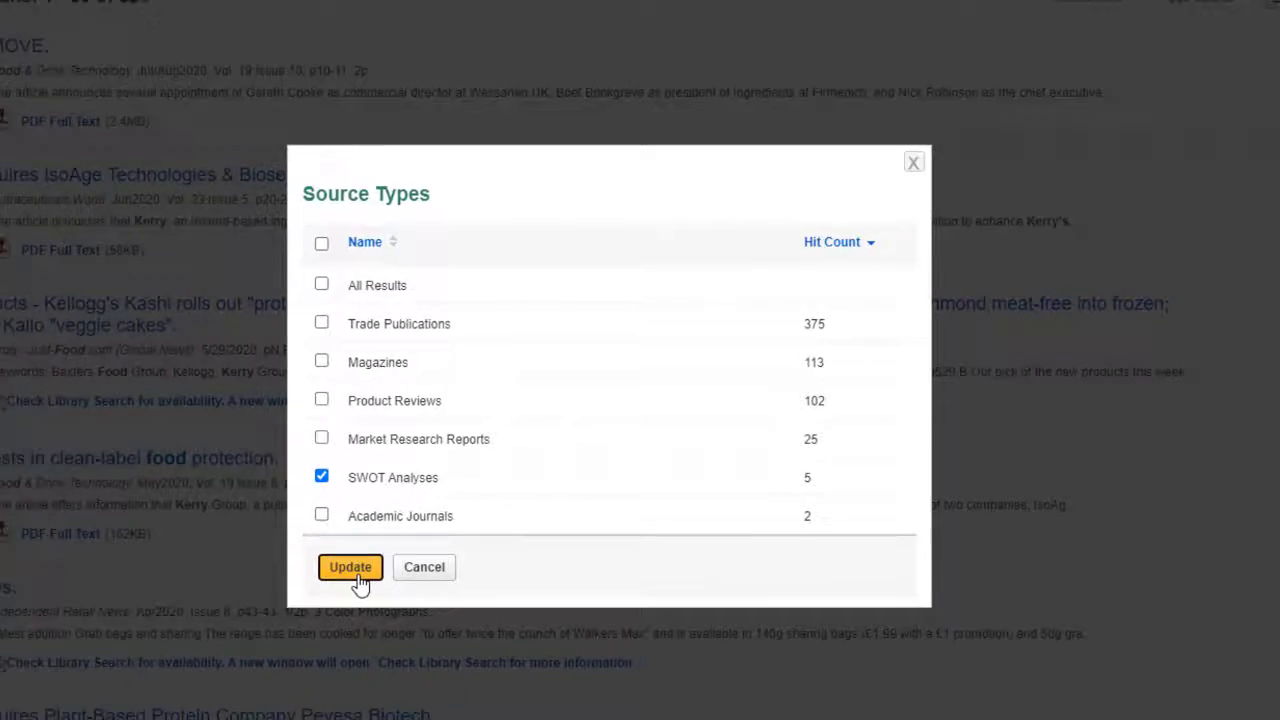
click(350, 568)
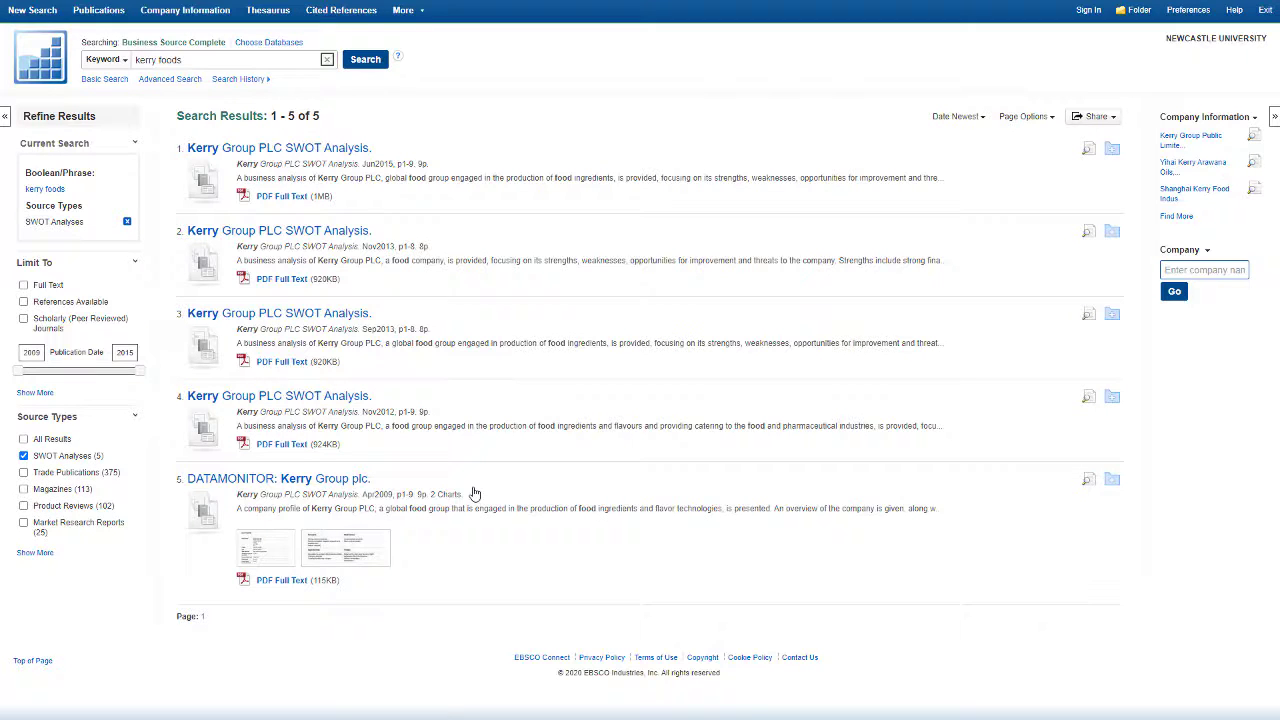
mouse_move(452, 456)
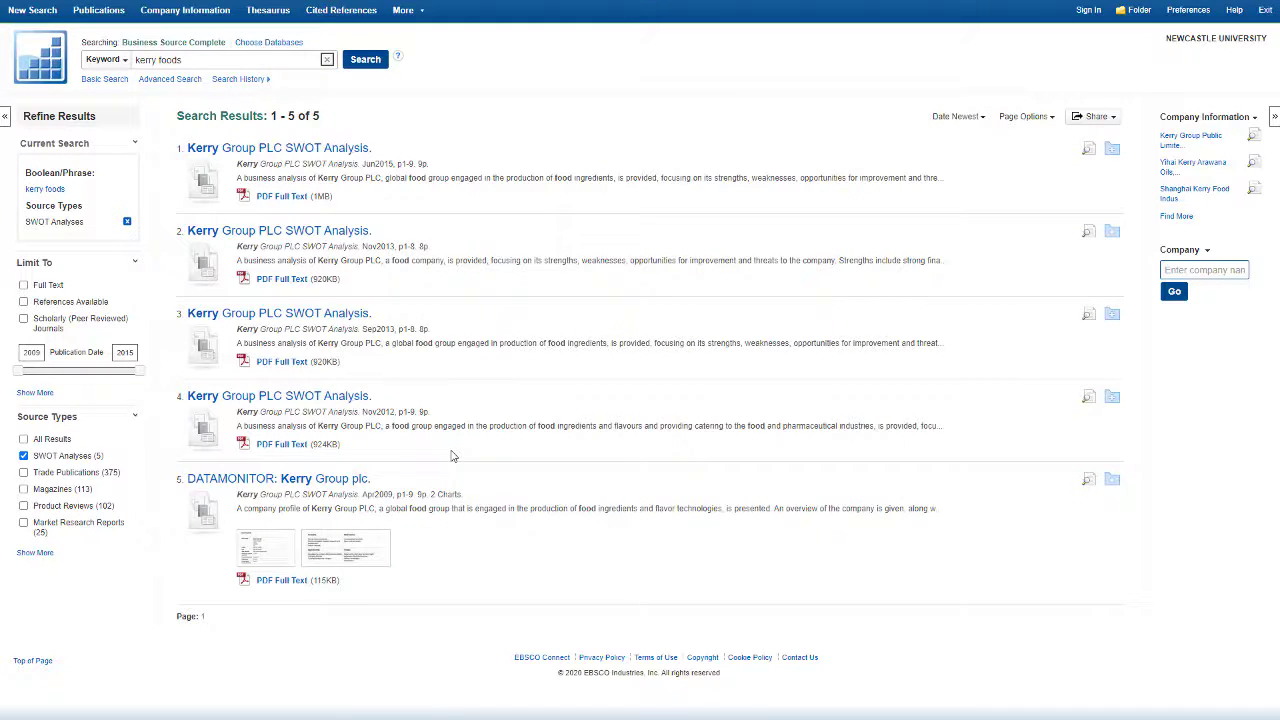
click(280, 196)
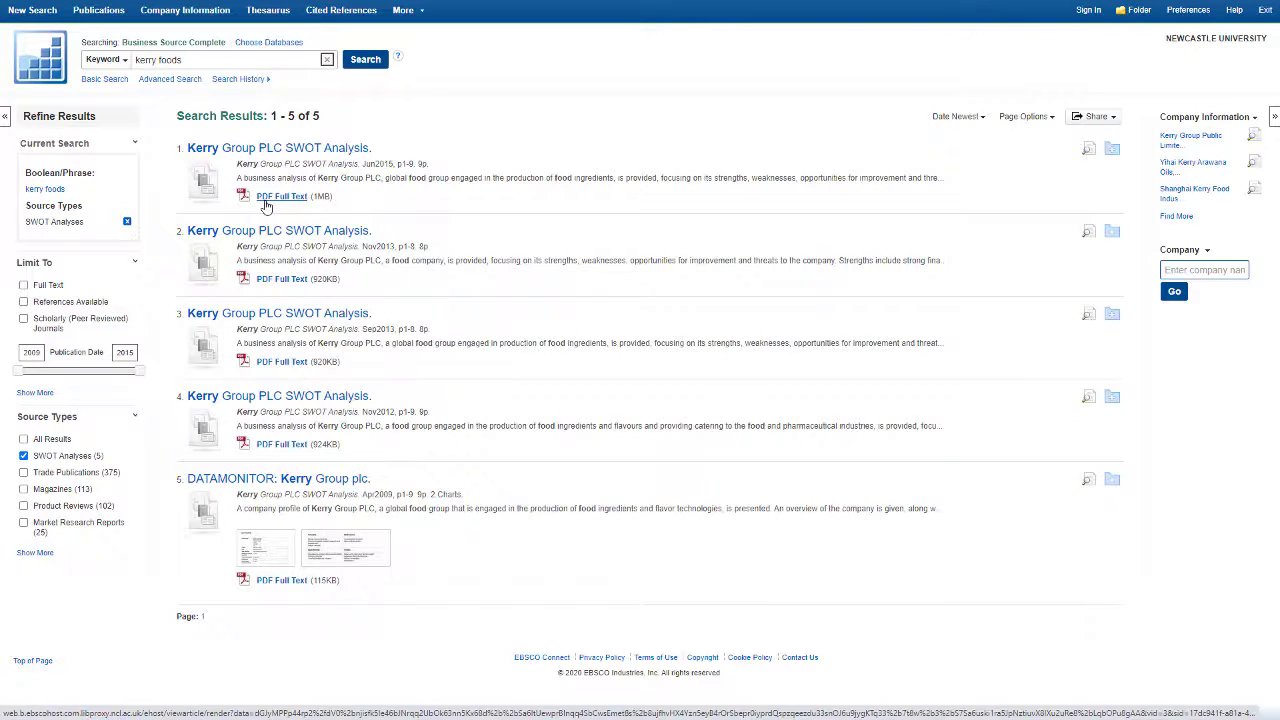
click(280, 196)
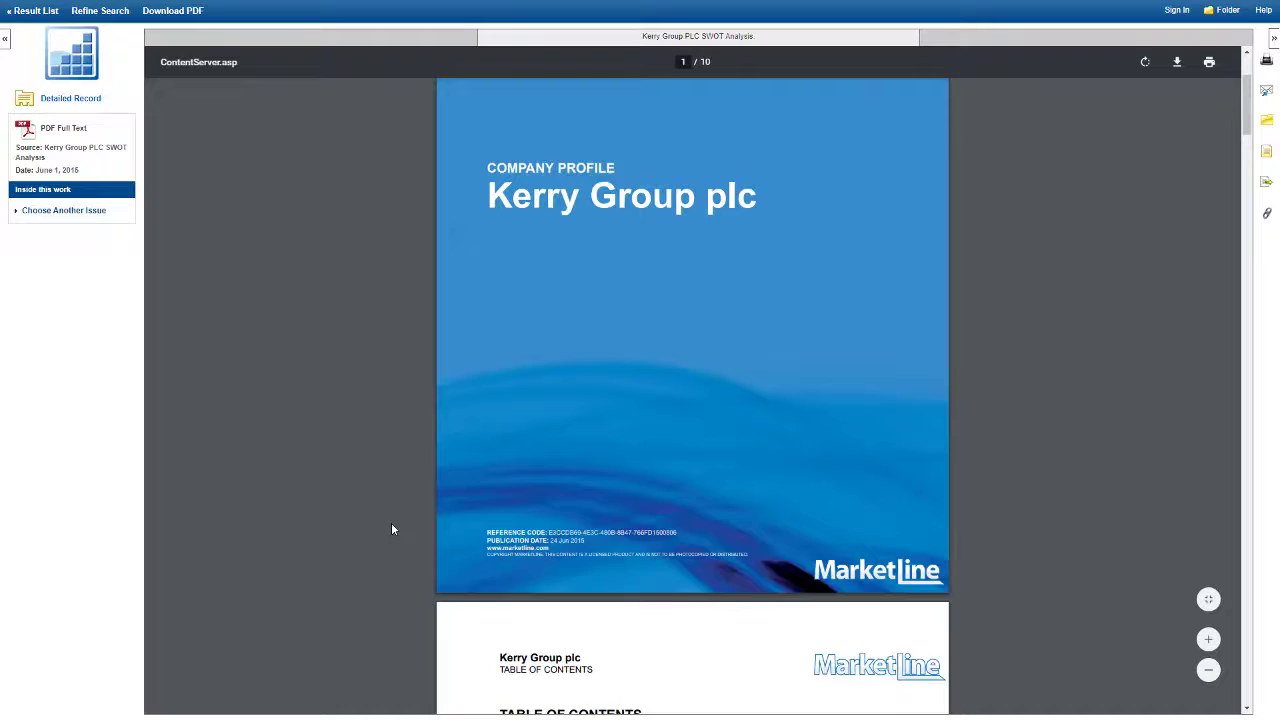
scroll(down, 3)
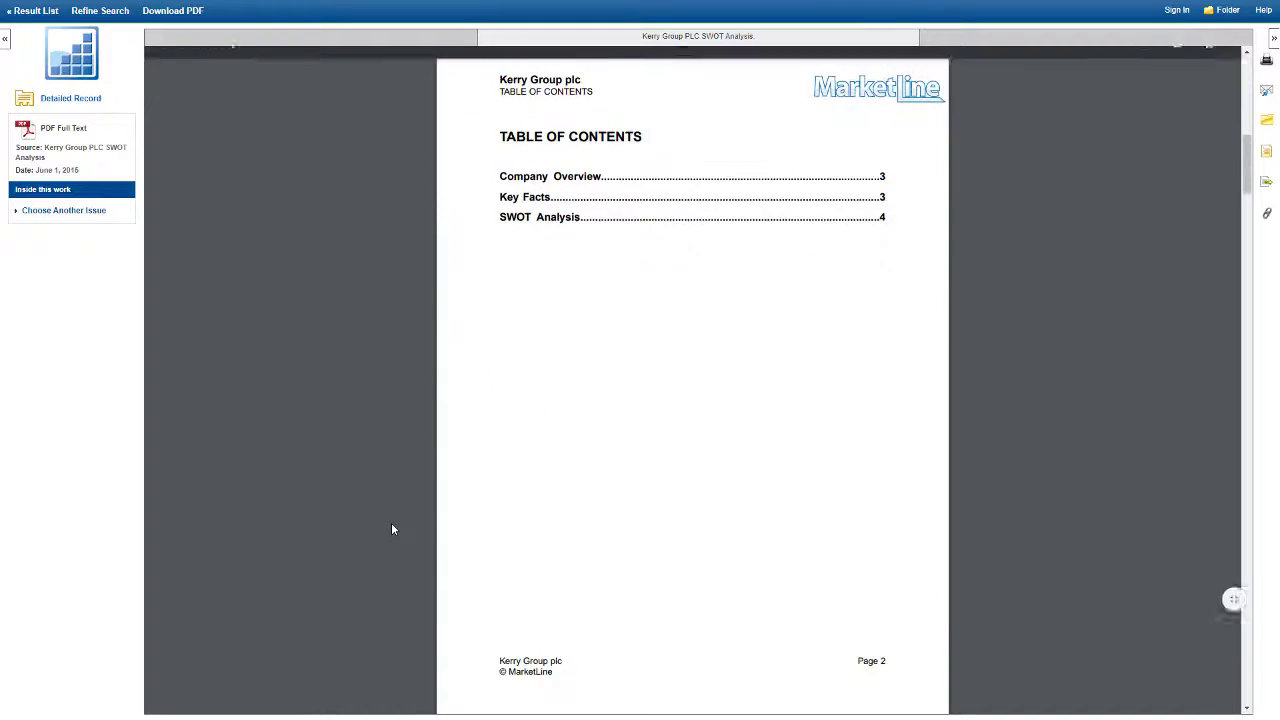
scroll(down, 3)
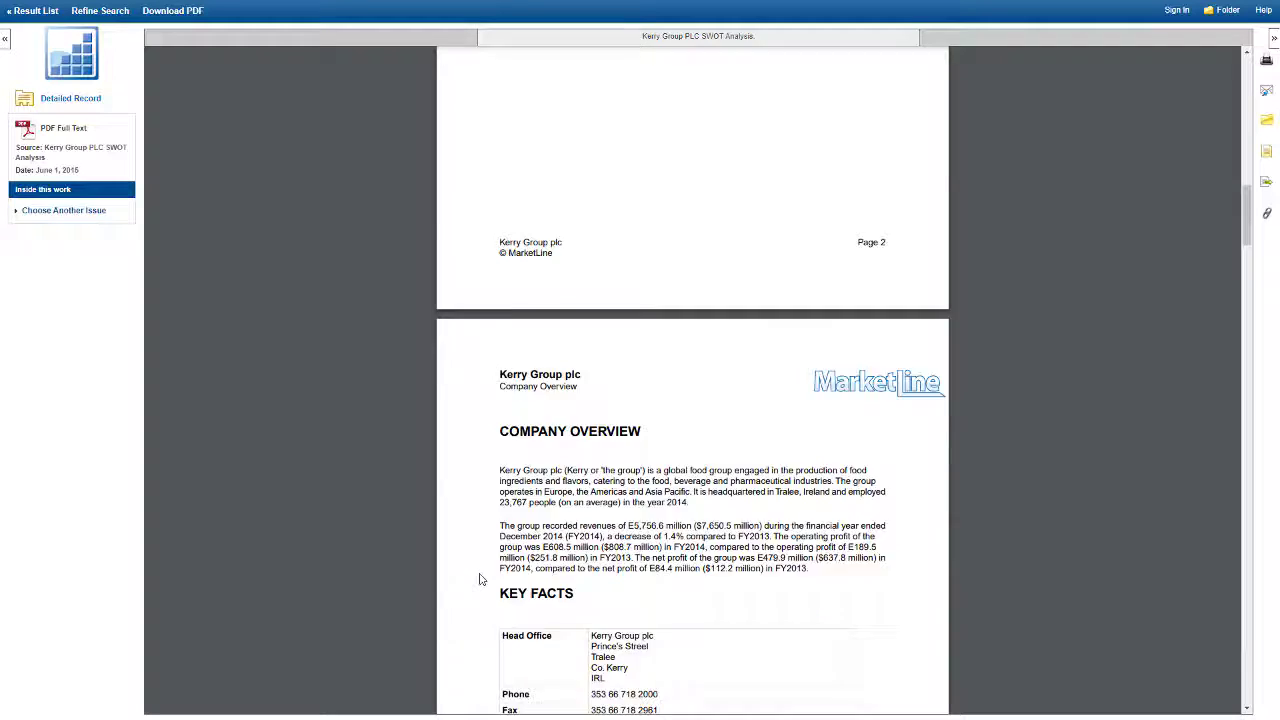
scroll(down, 3)
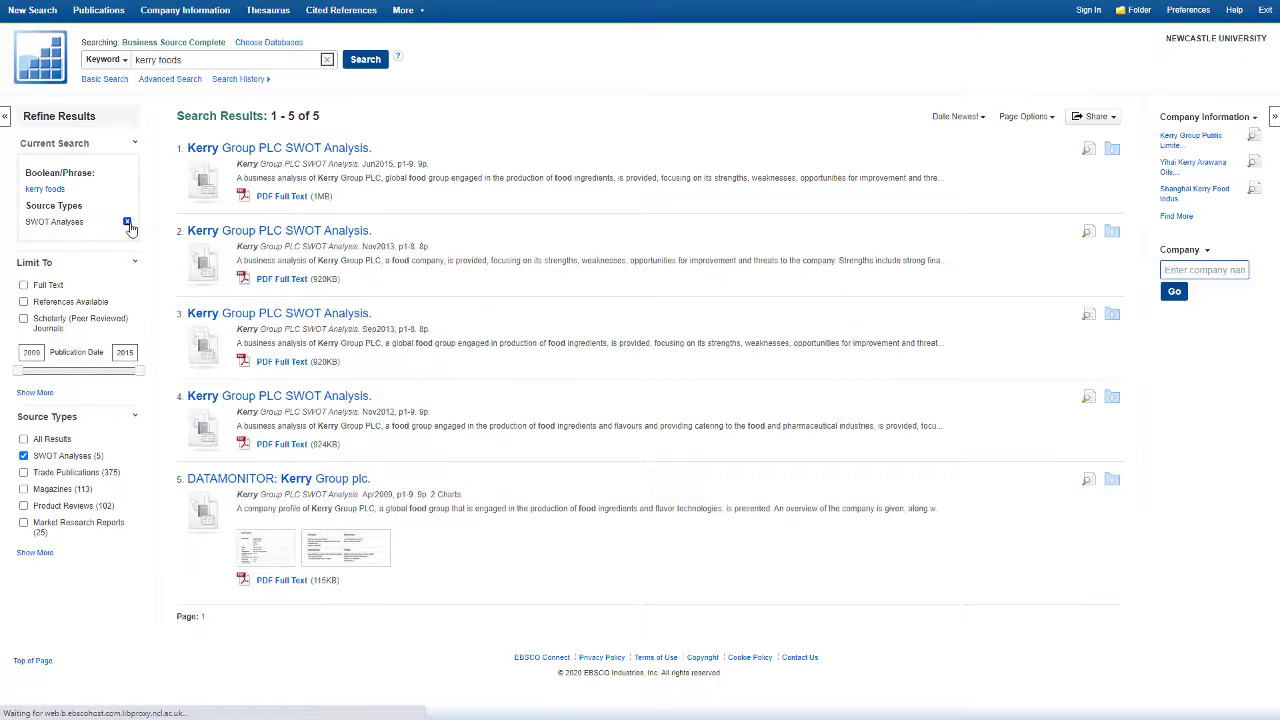
Remove the SWOT Analyses limiter and apply Market Research Reports instead, giving 25 results.
click(126, 218)
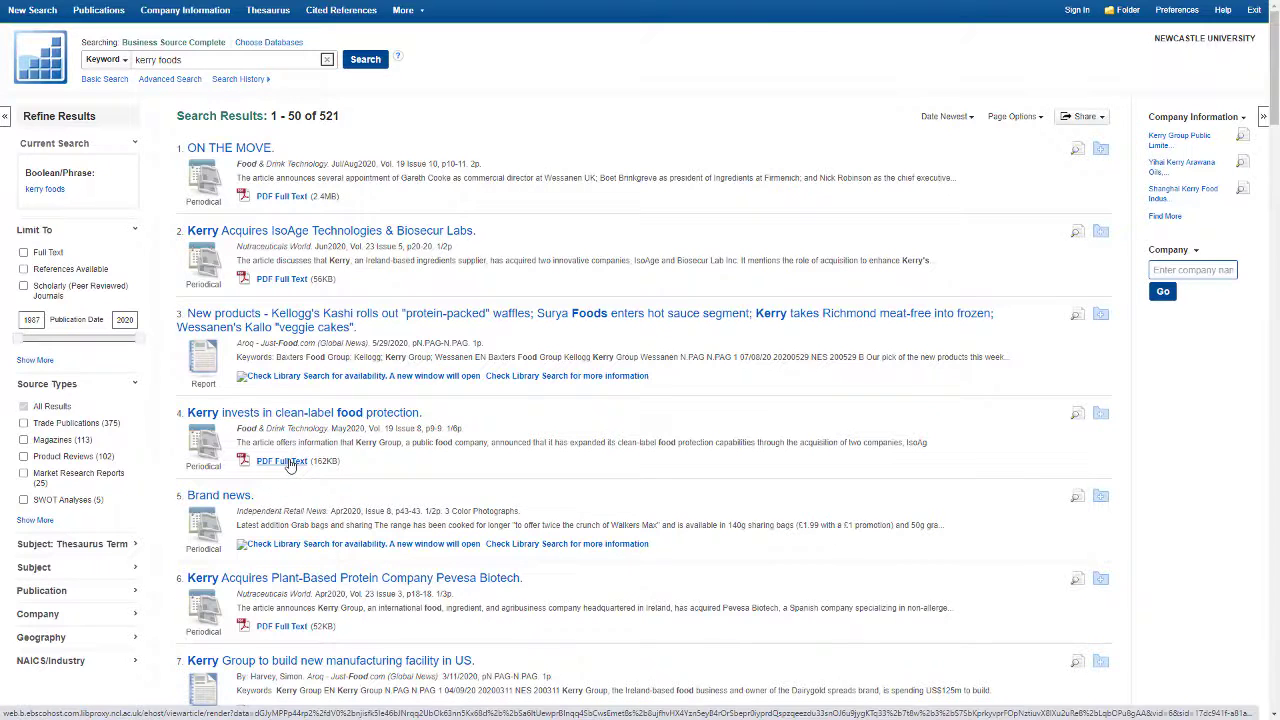
click(280, 460)
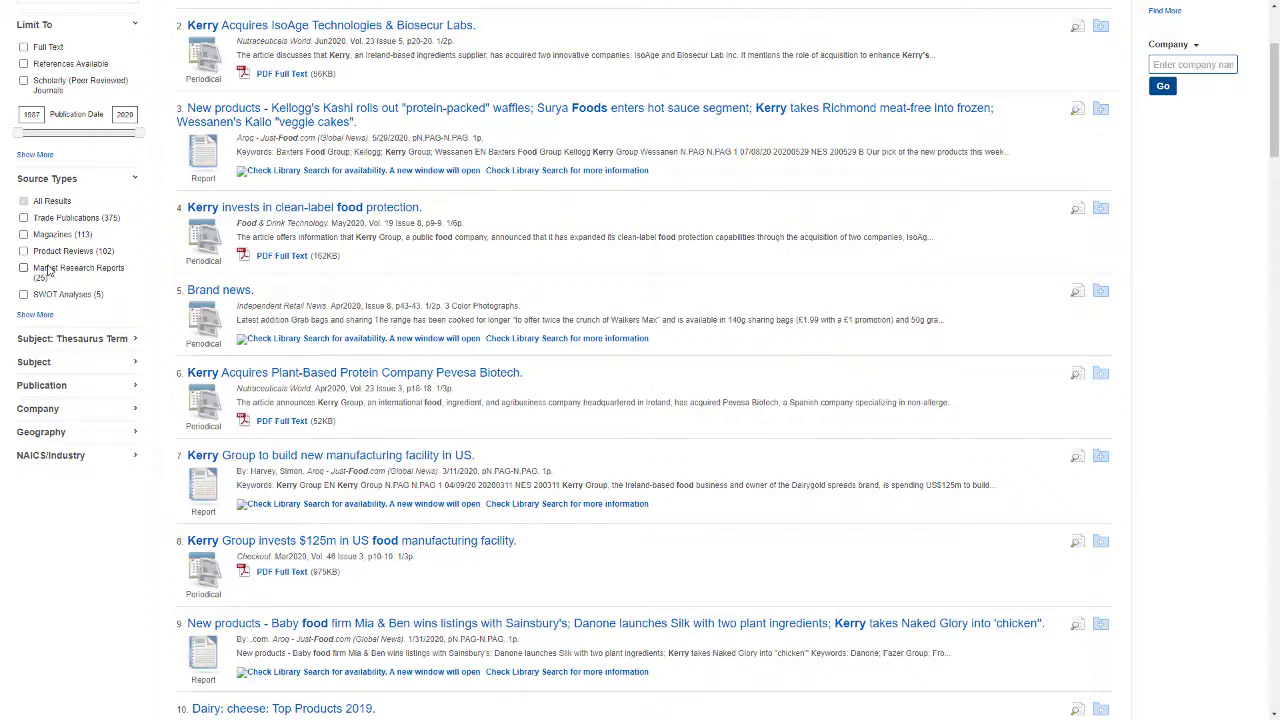
click(24, 268)
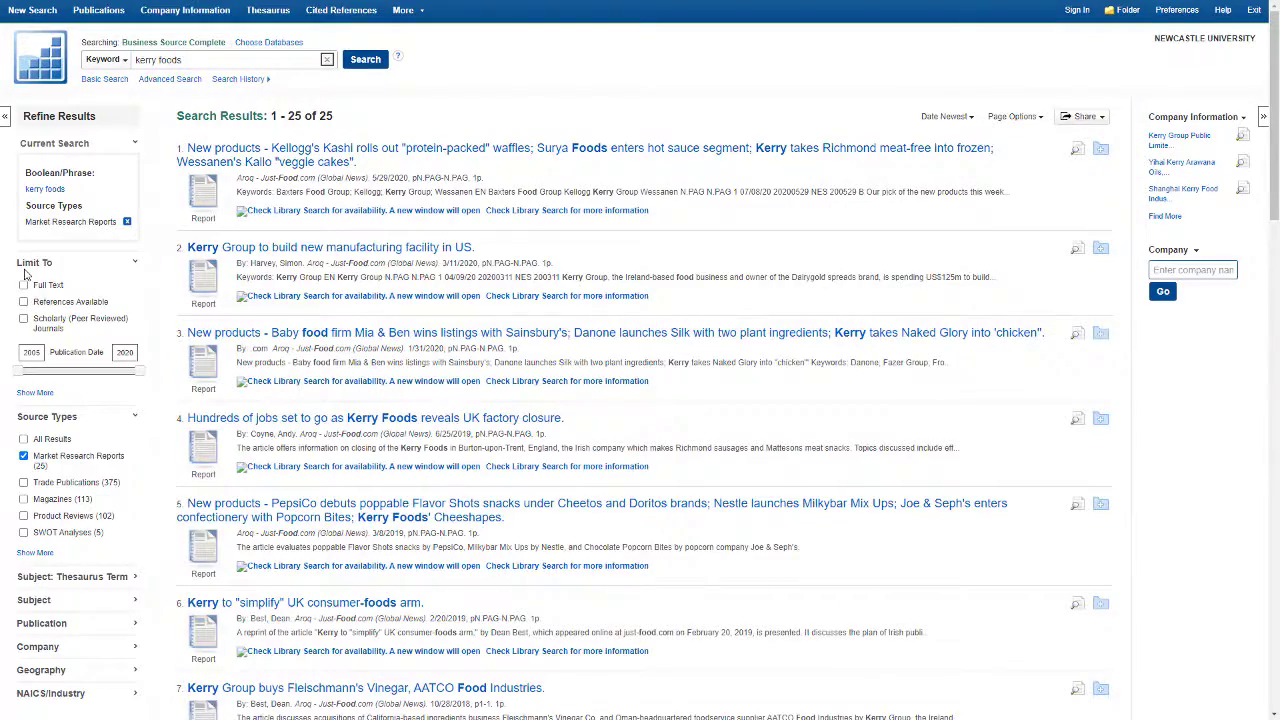
mouse_move(132, 276)
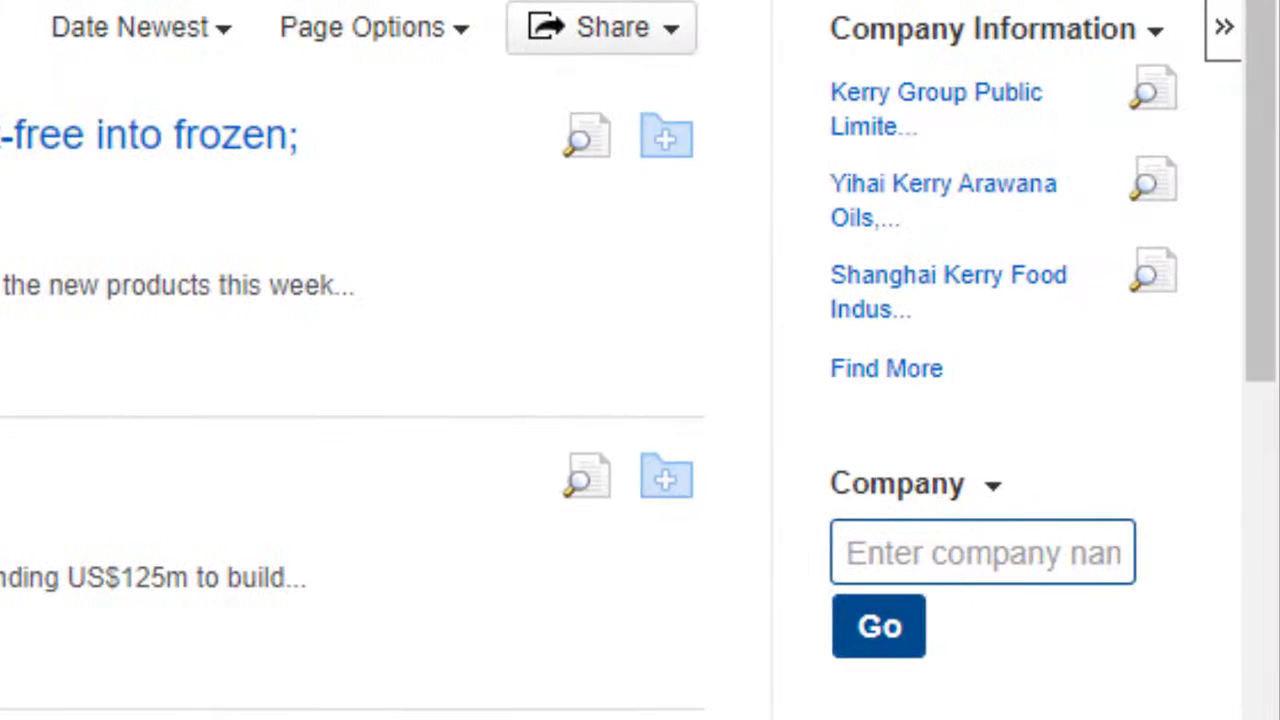
mouse_move(1070, 630)
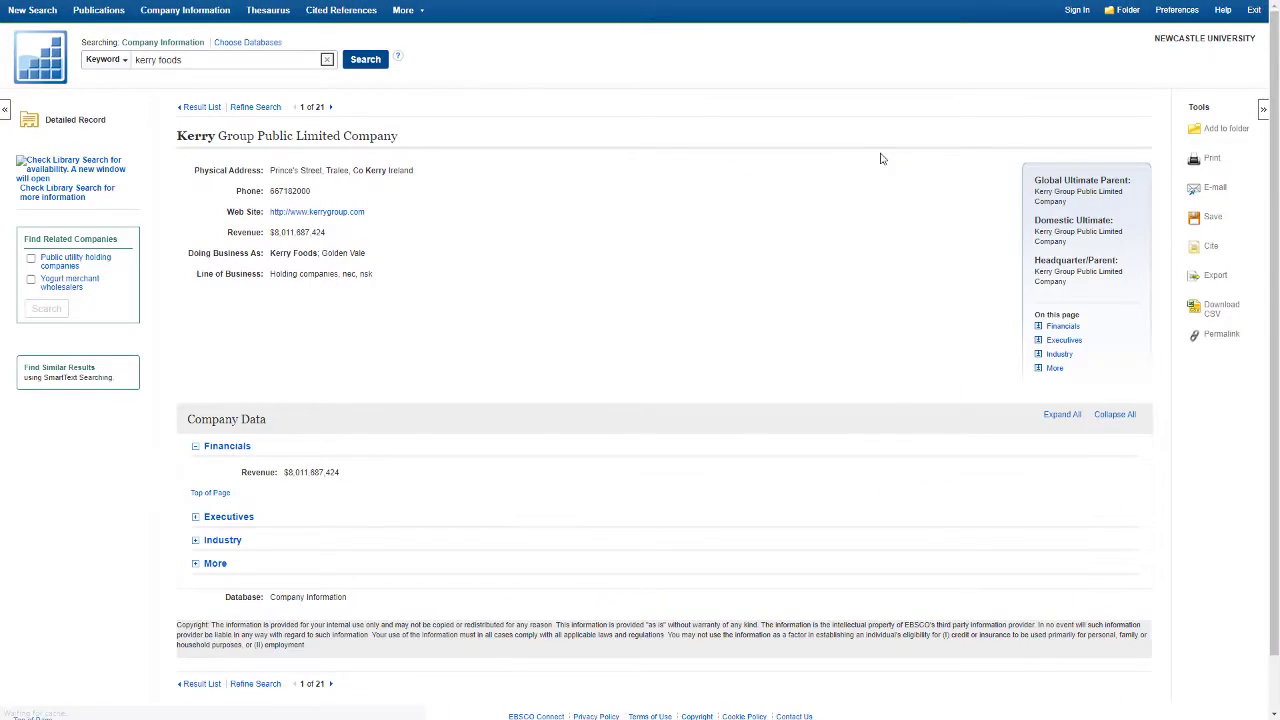
mouse_move(784, 208)
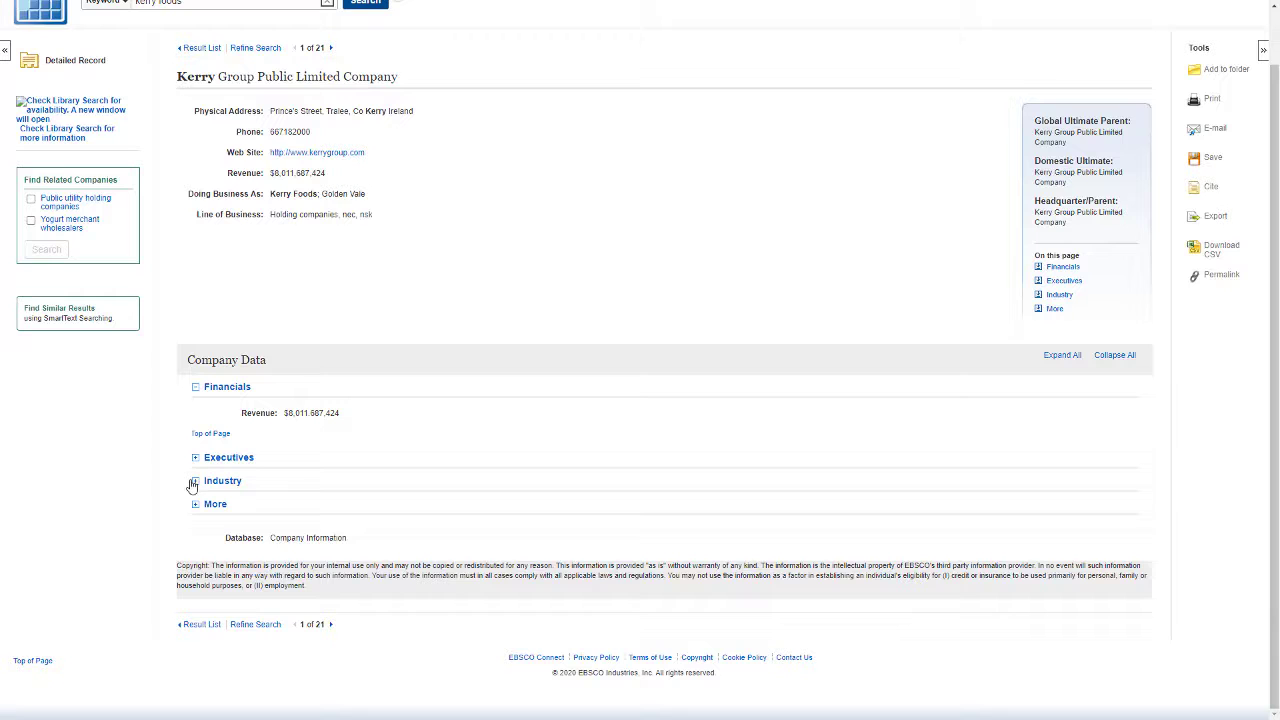
Expand Kerry Group's Executives and Industry sections, then return to the 521 kerry foods results.
click(196, 456)
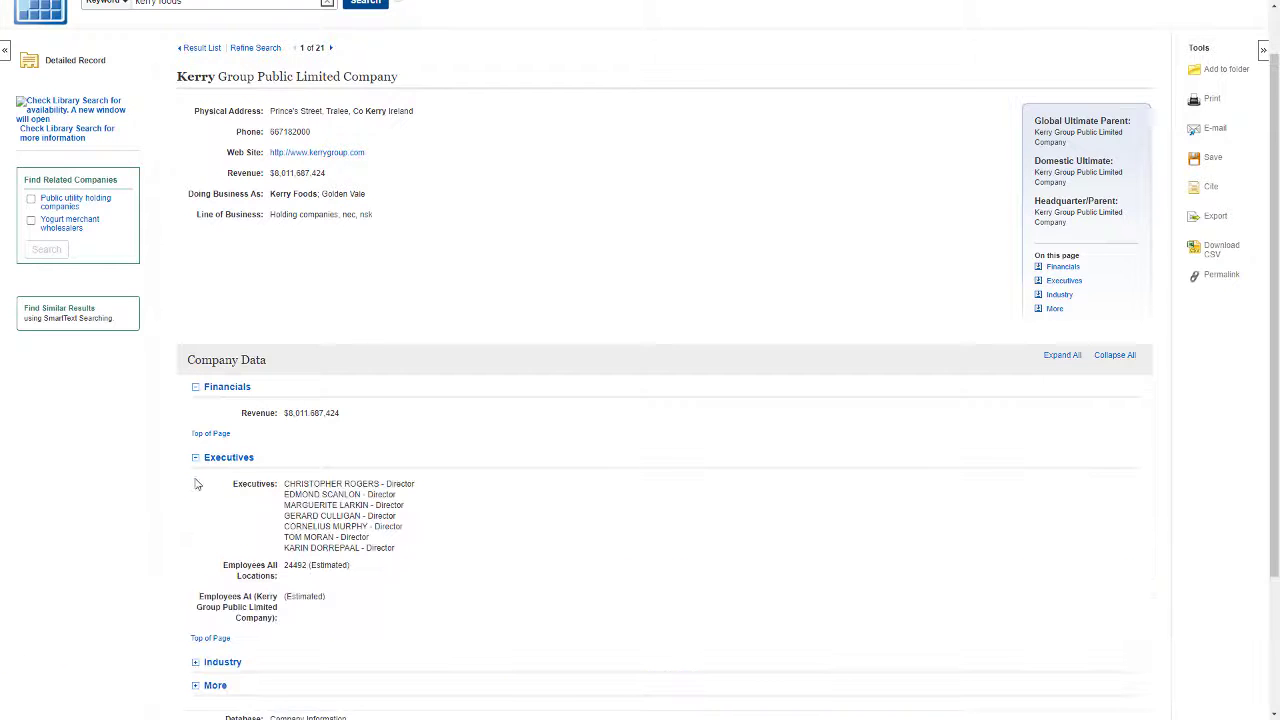
scroll(down, 3)
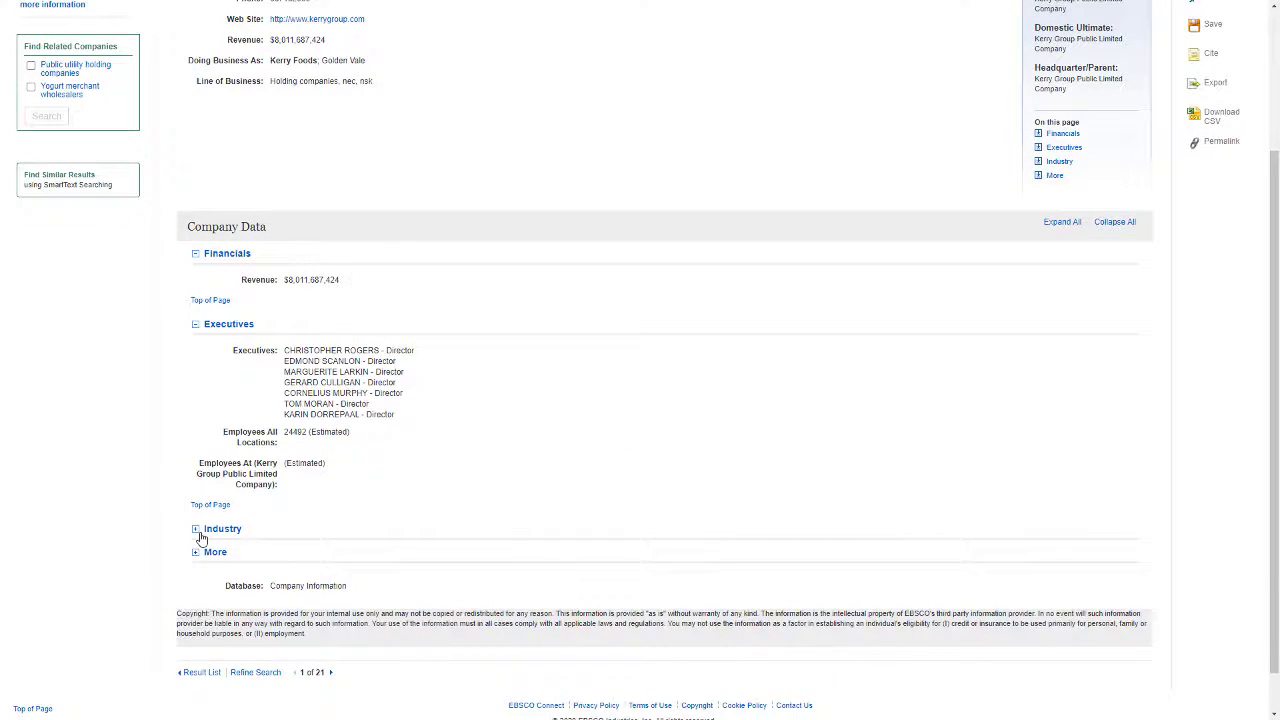
click(196, 528)
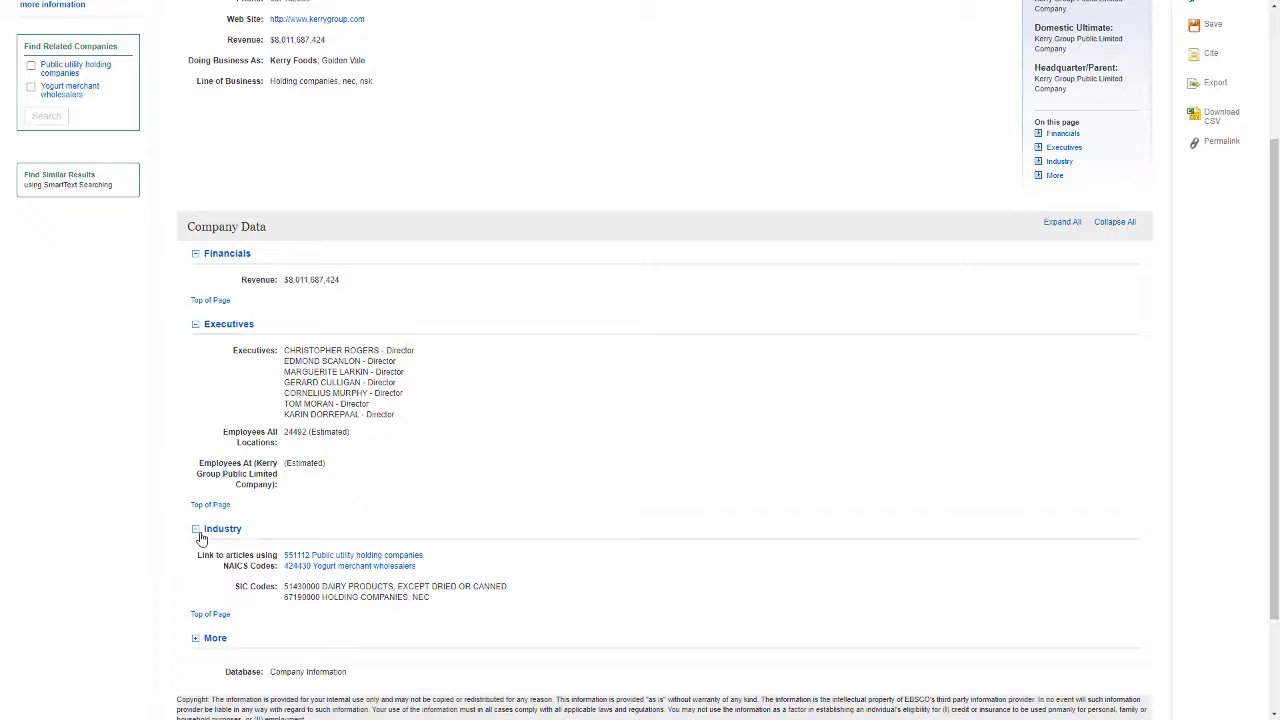
click(196, 638)
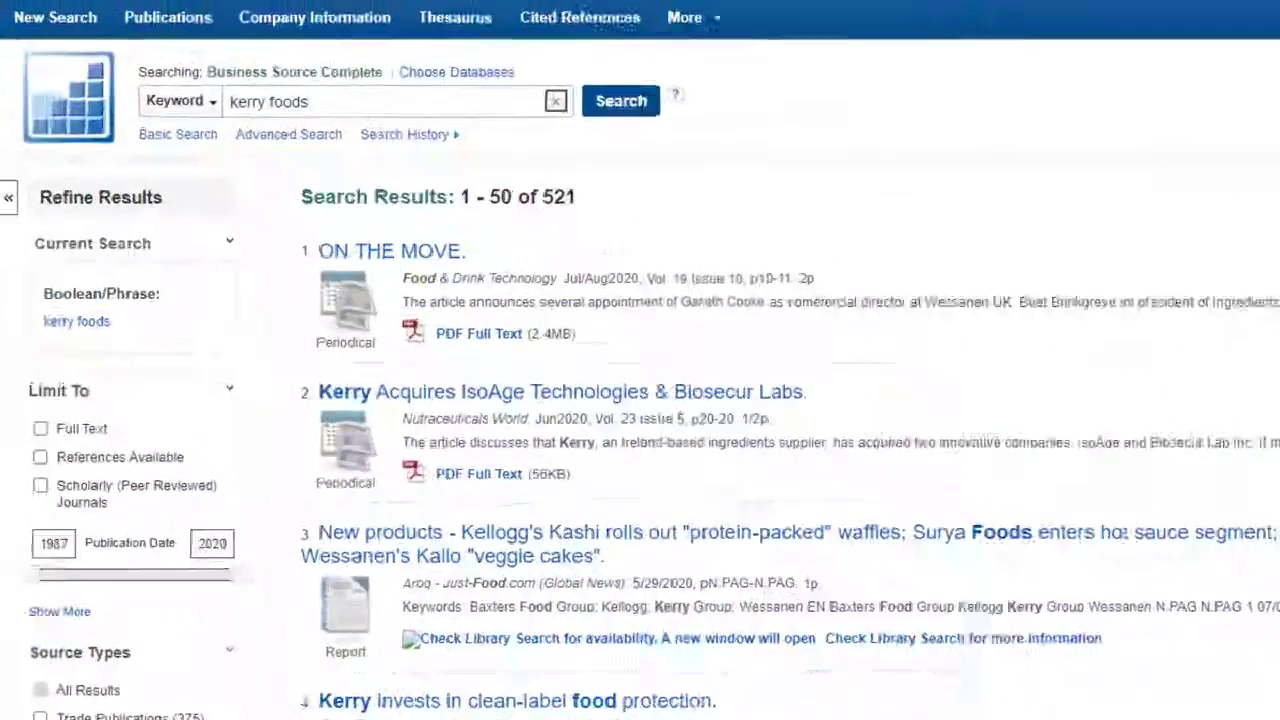
Browse Company Profiles for 'kerry', listing the two matching companies.
click(694, 16)
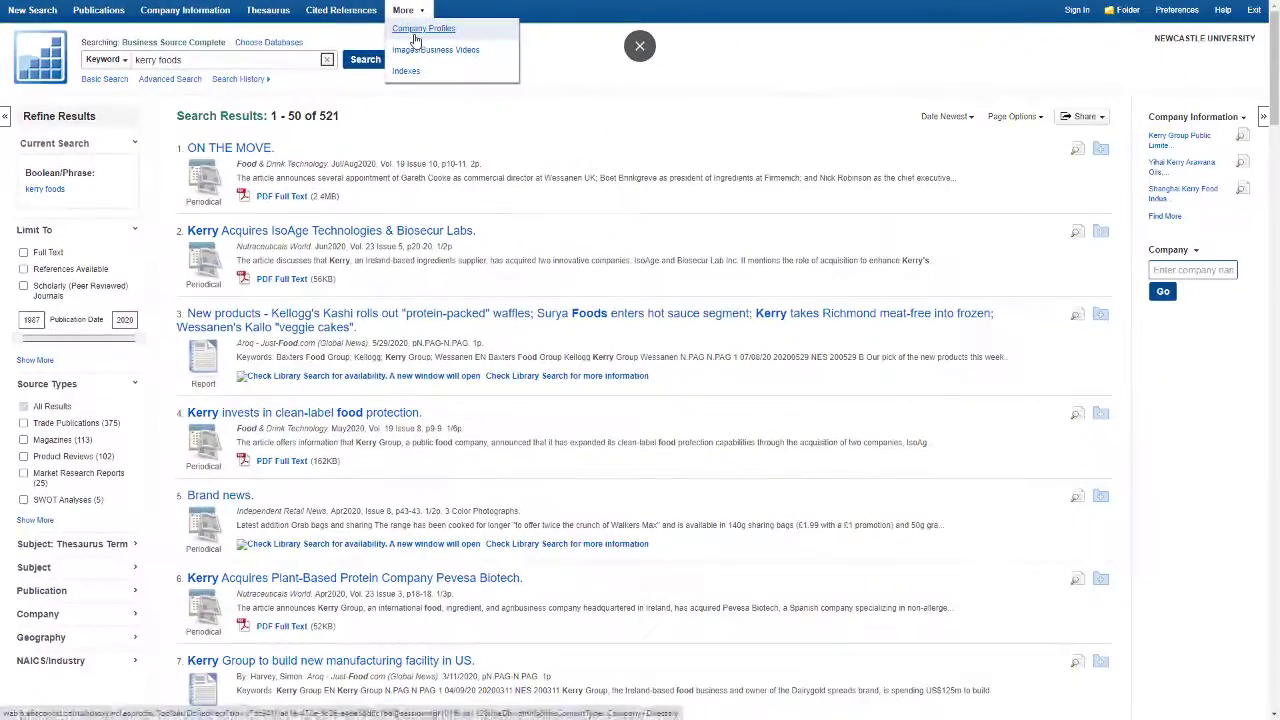
click(432, 28)
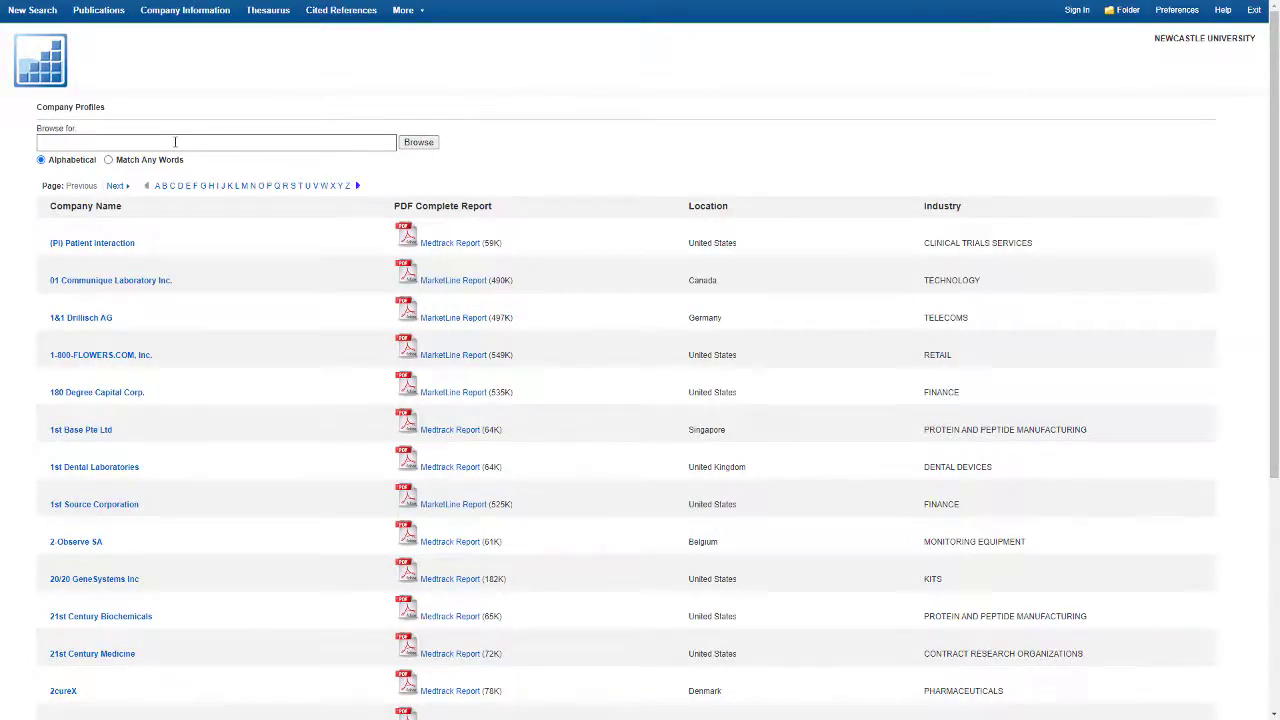
text(kerry)
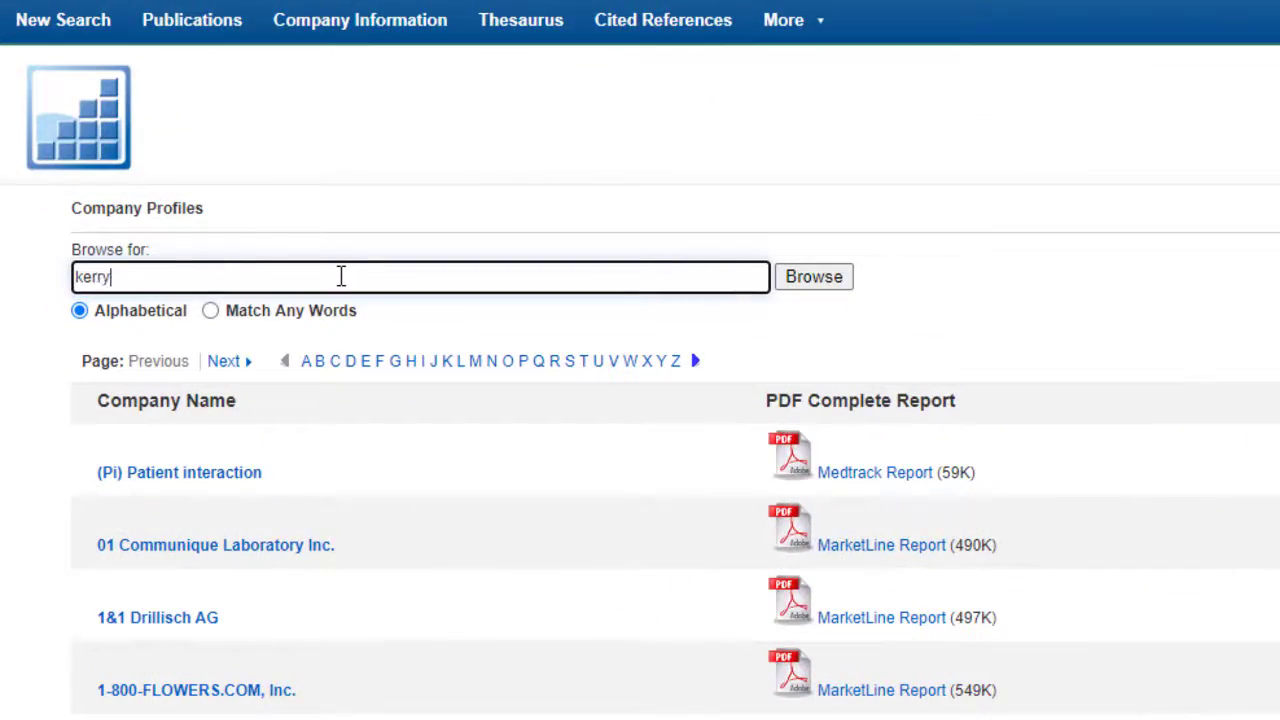
click(210, 312)
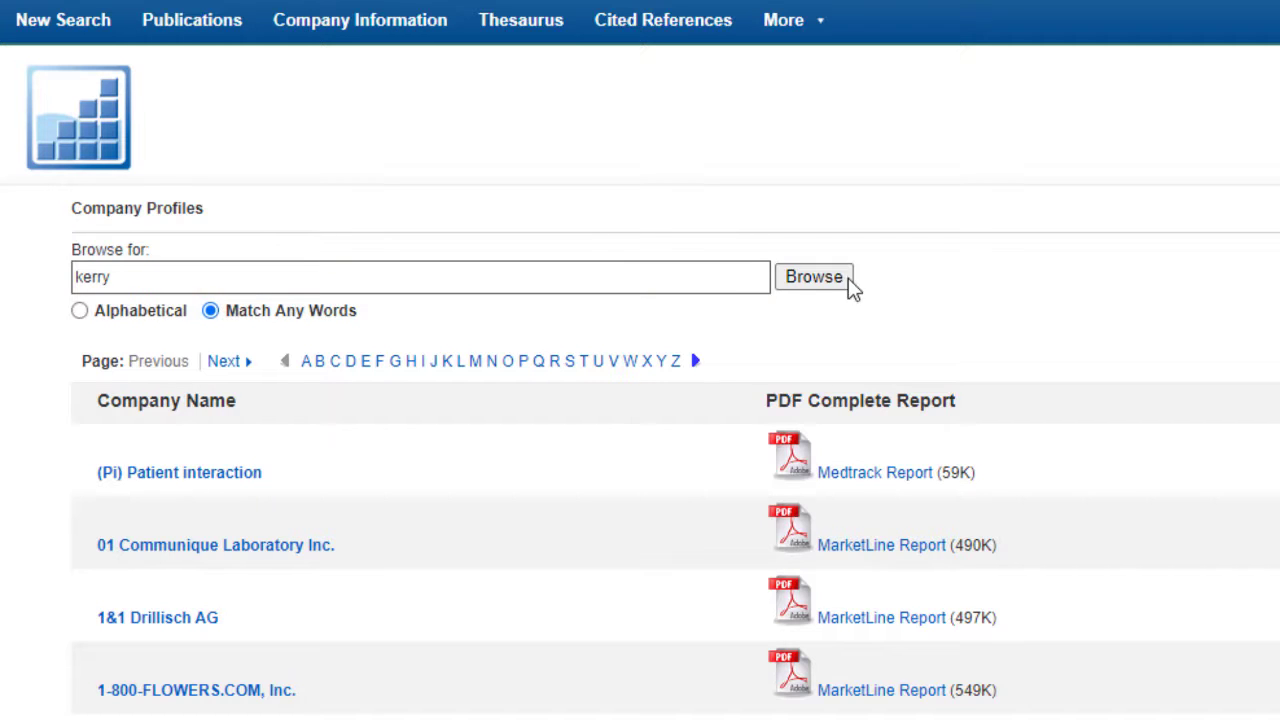
Open the Kerry Group plc MarketLine company profile record.
click(812, 276)
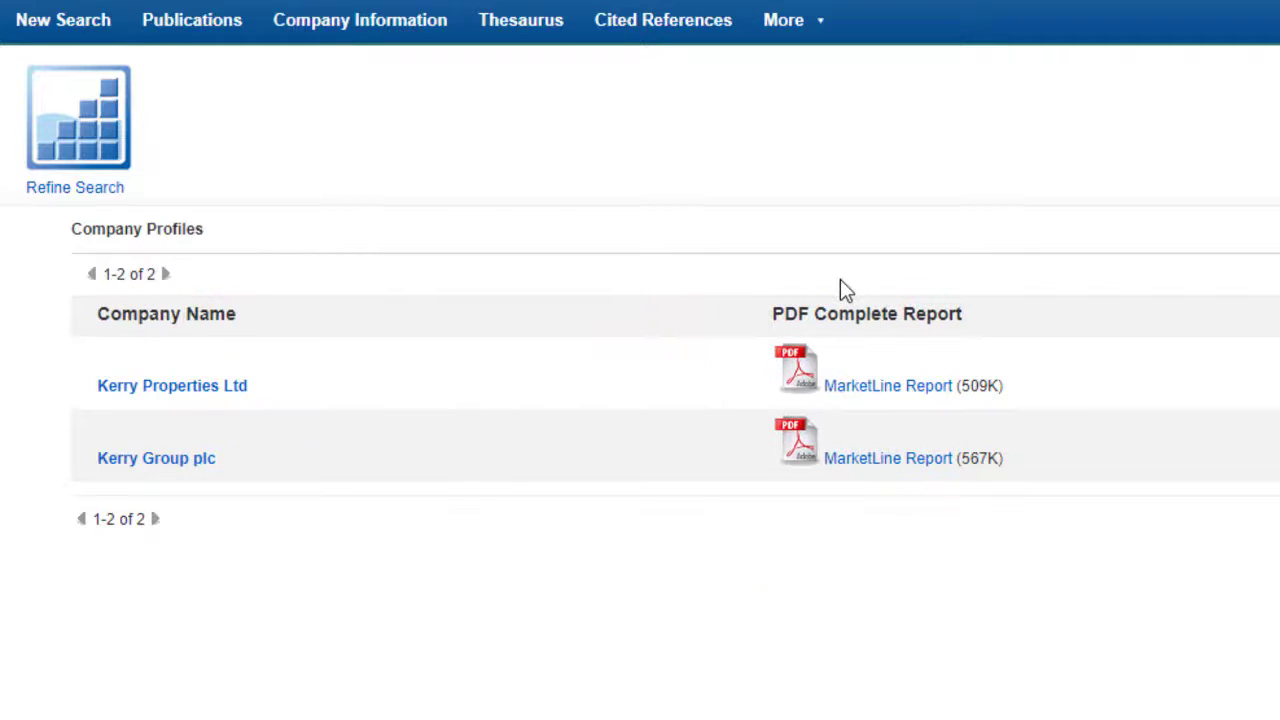
mouse_move(182, 460)
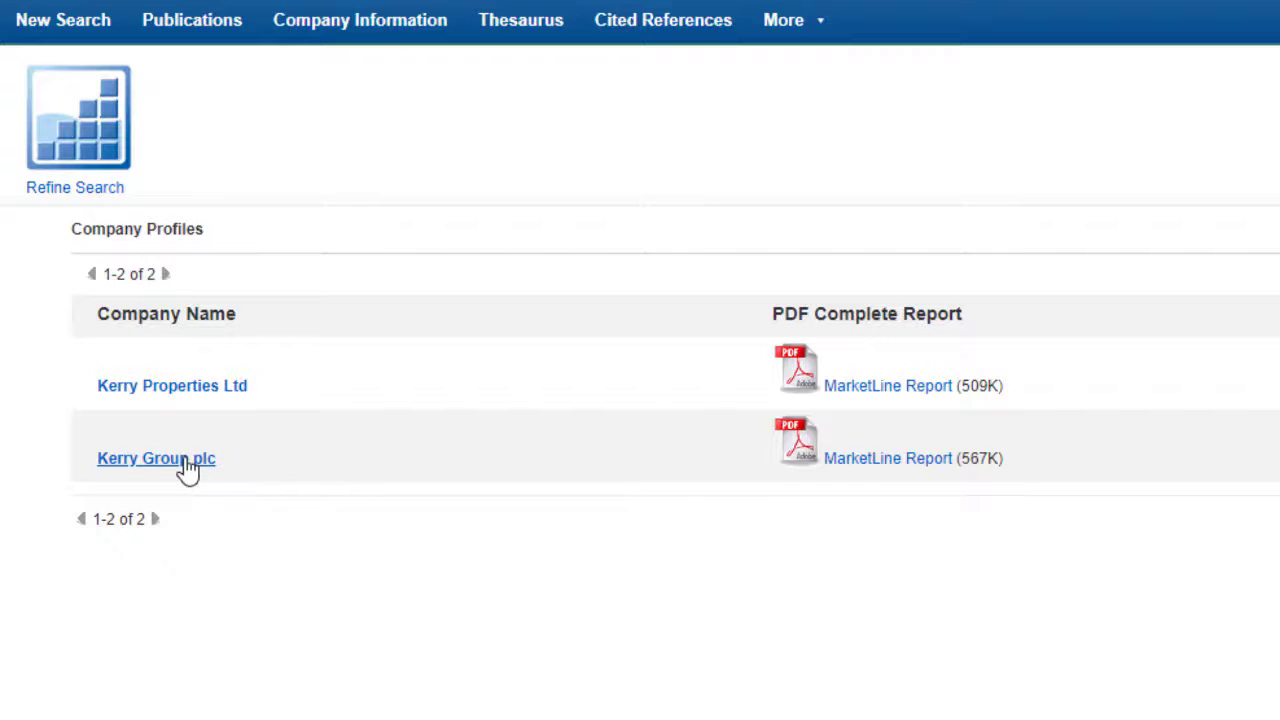
click(156, 458)
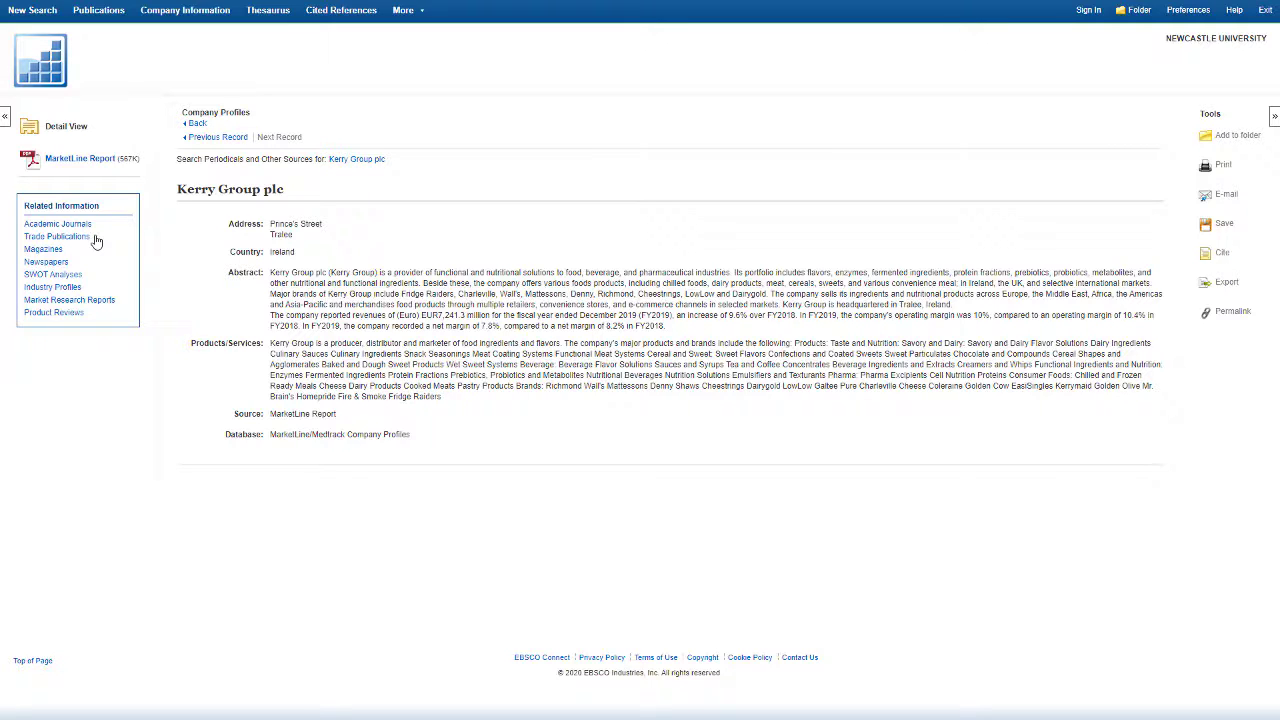
mouse_move(80, 158)
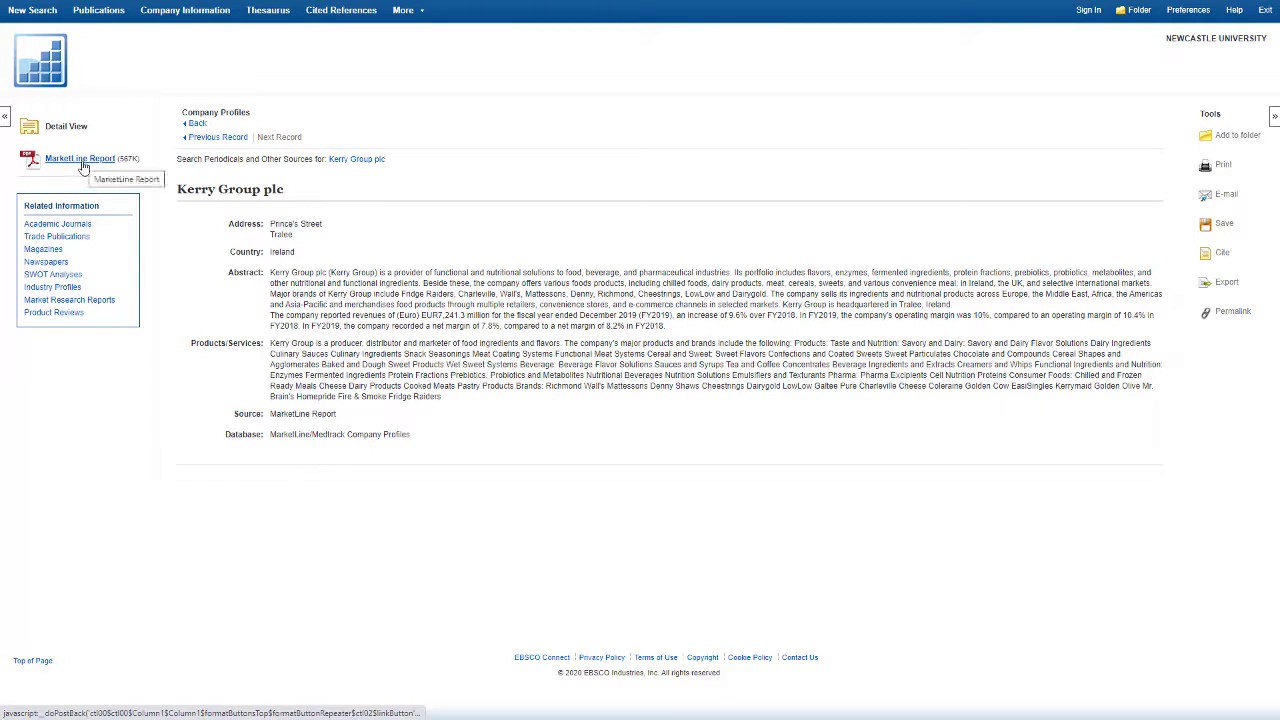
Open the Kerry Group plc MarketLine Report as a PDF from the detail record.
click(80, 158)
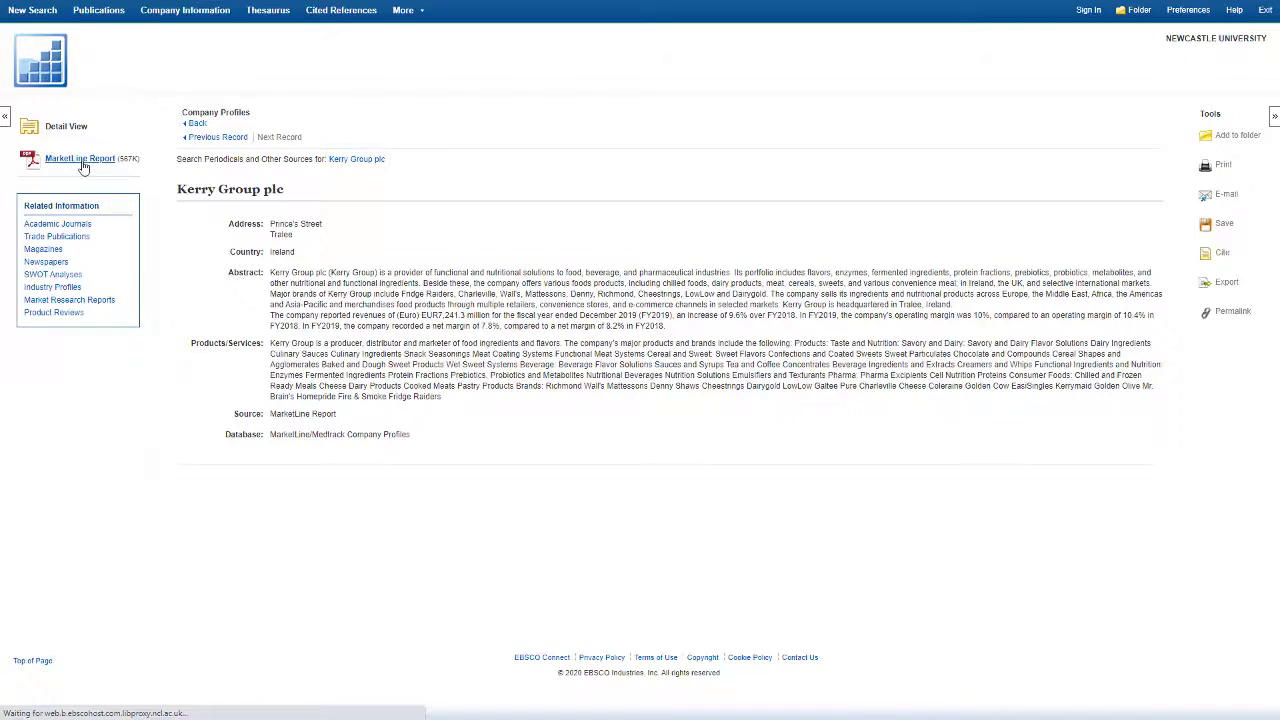
click(78, 156)
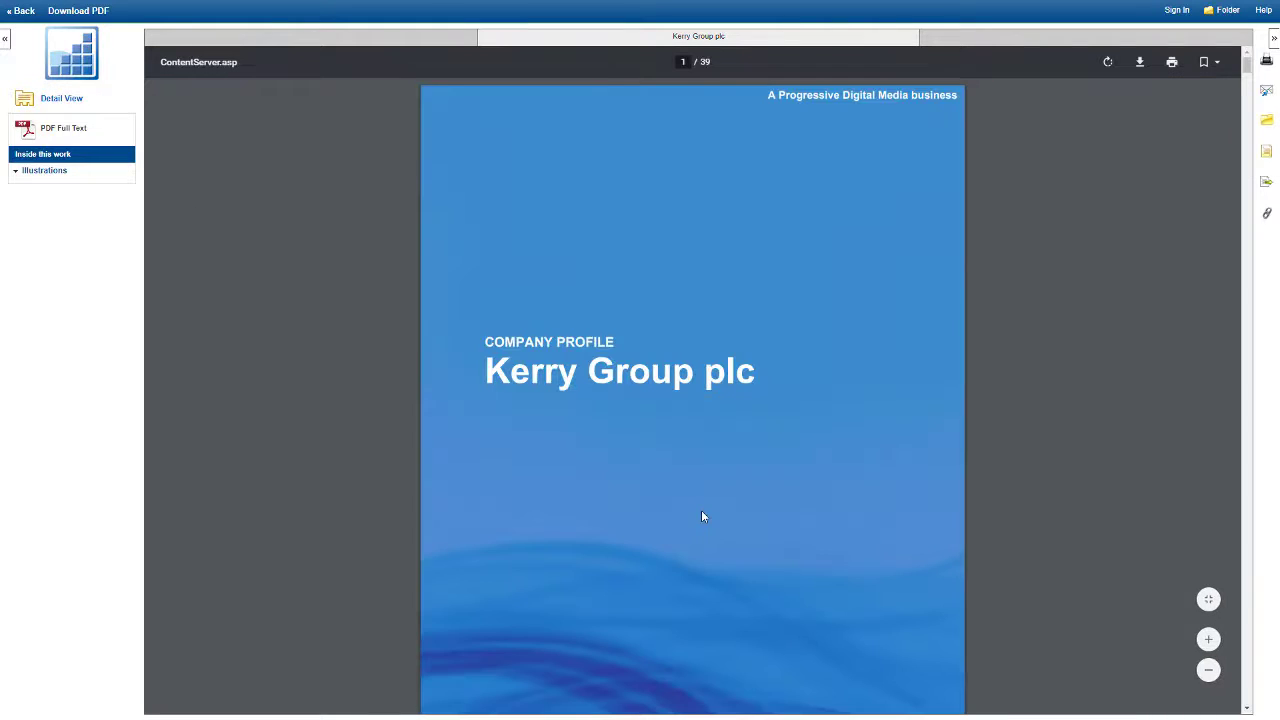
Read the Kerry Group plc PDF through its products, SWOT and competitors sections using the table of contents.
scroll(down, 3)
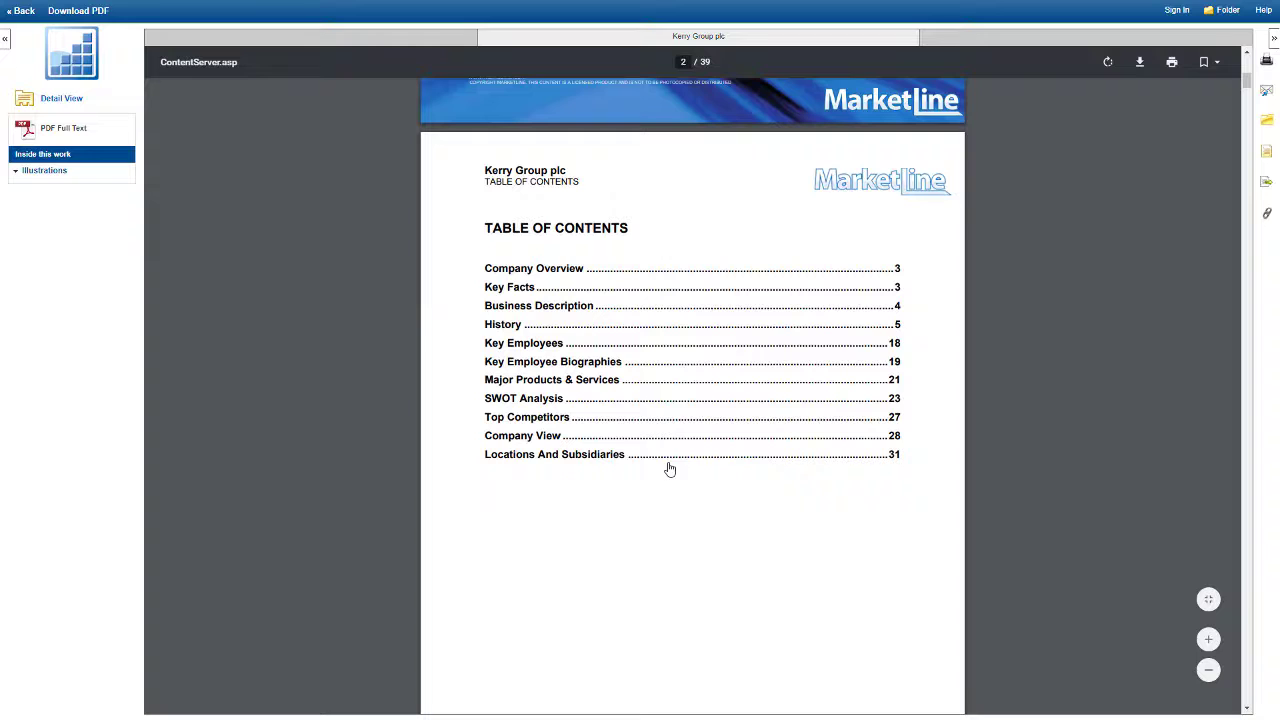
mouse_move(662, 476)
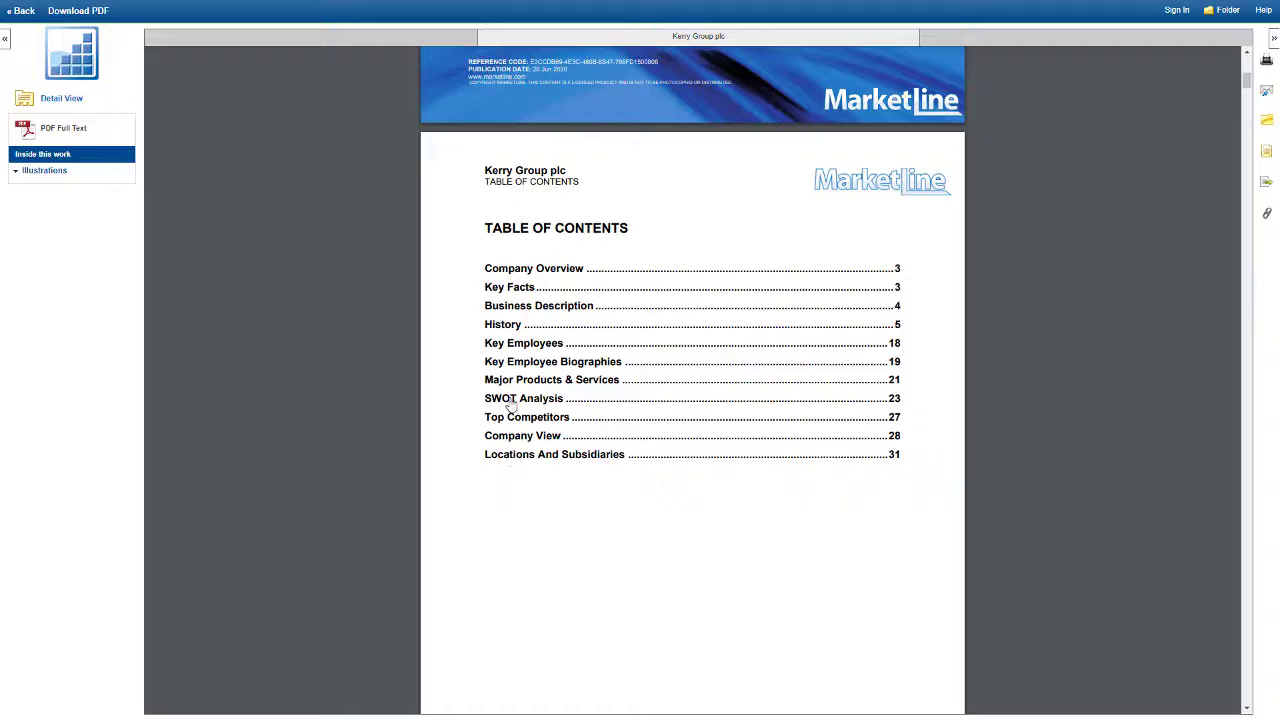
click(544, 380)
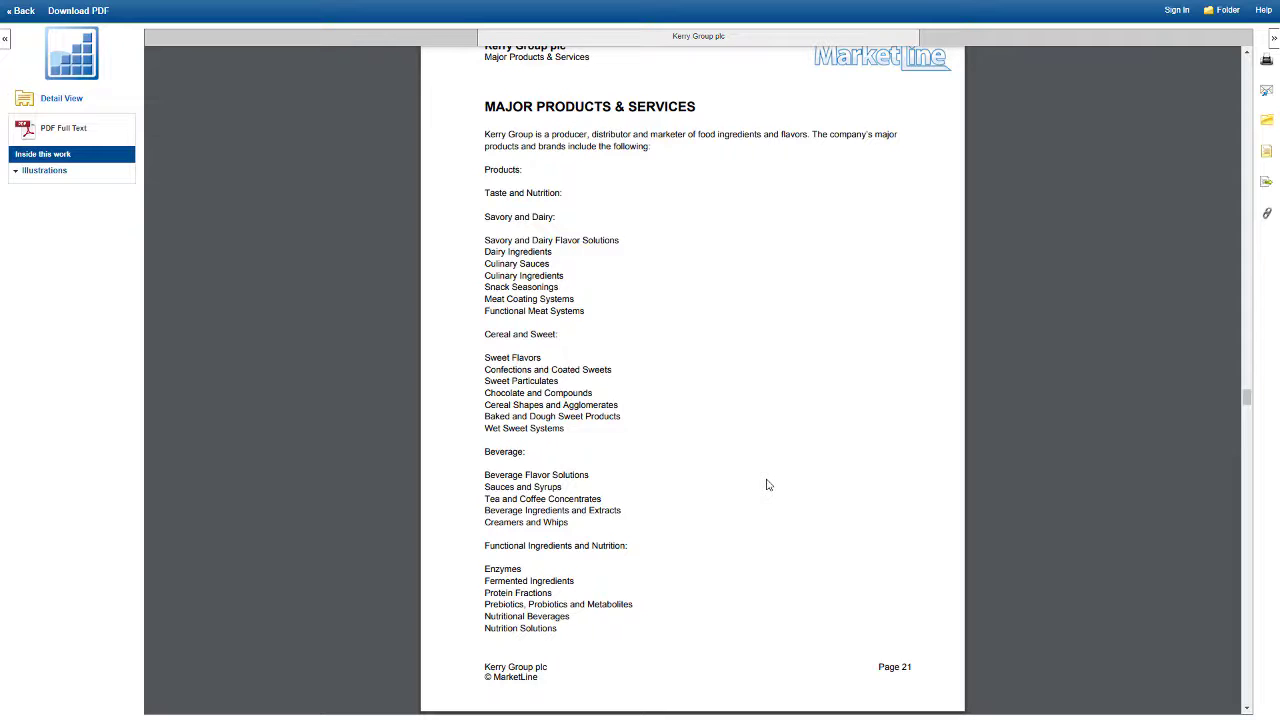
scroll(down, 3)
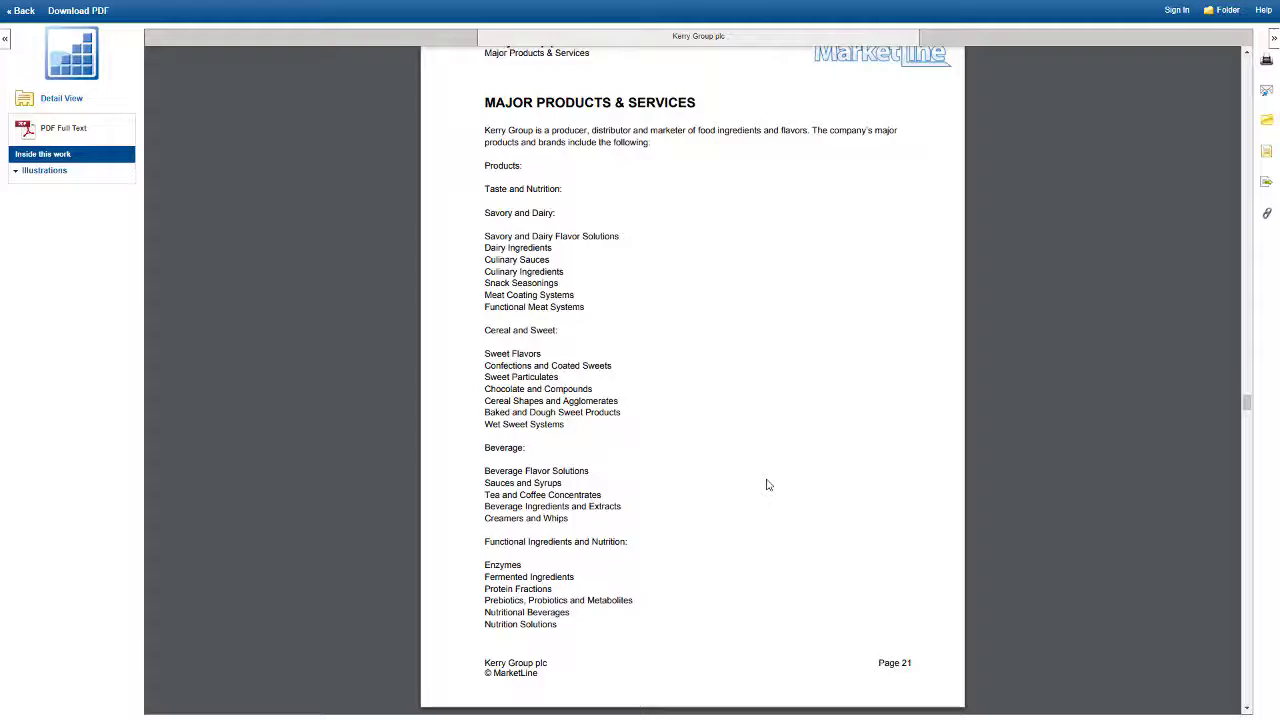
scroll(down, 3)
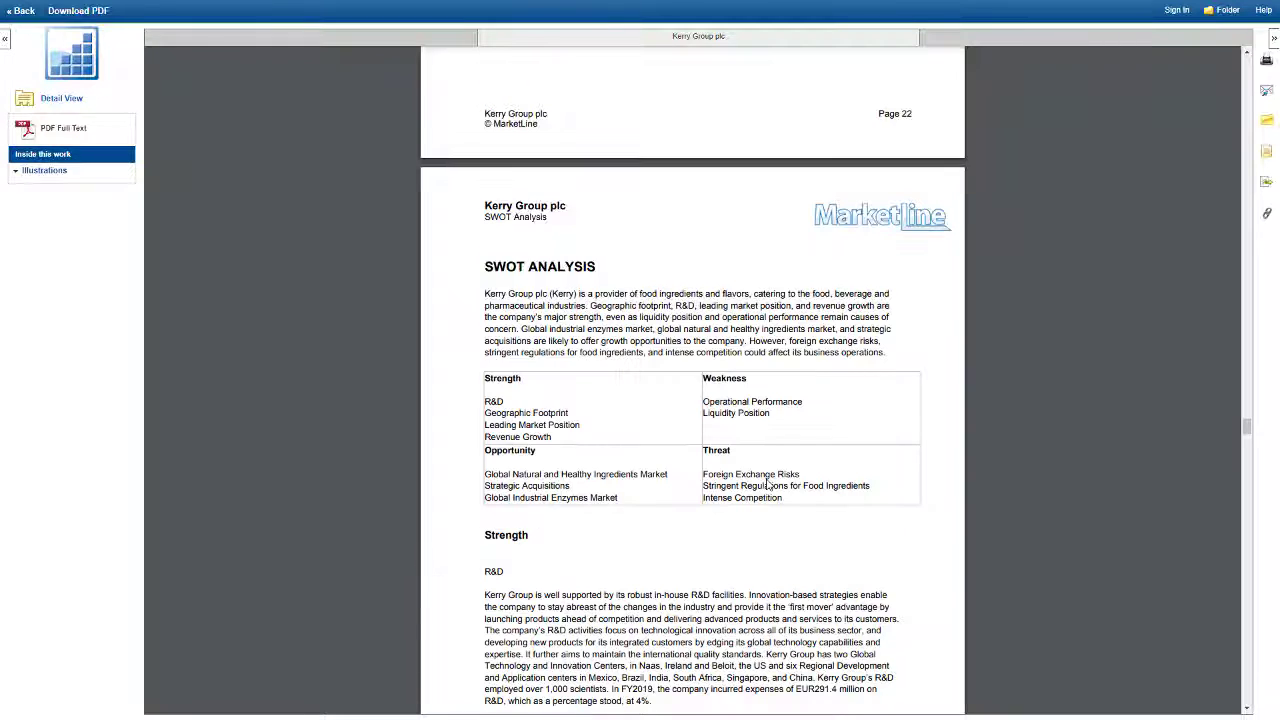
scroll(down, 3)
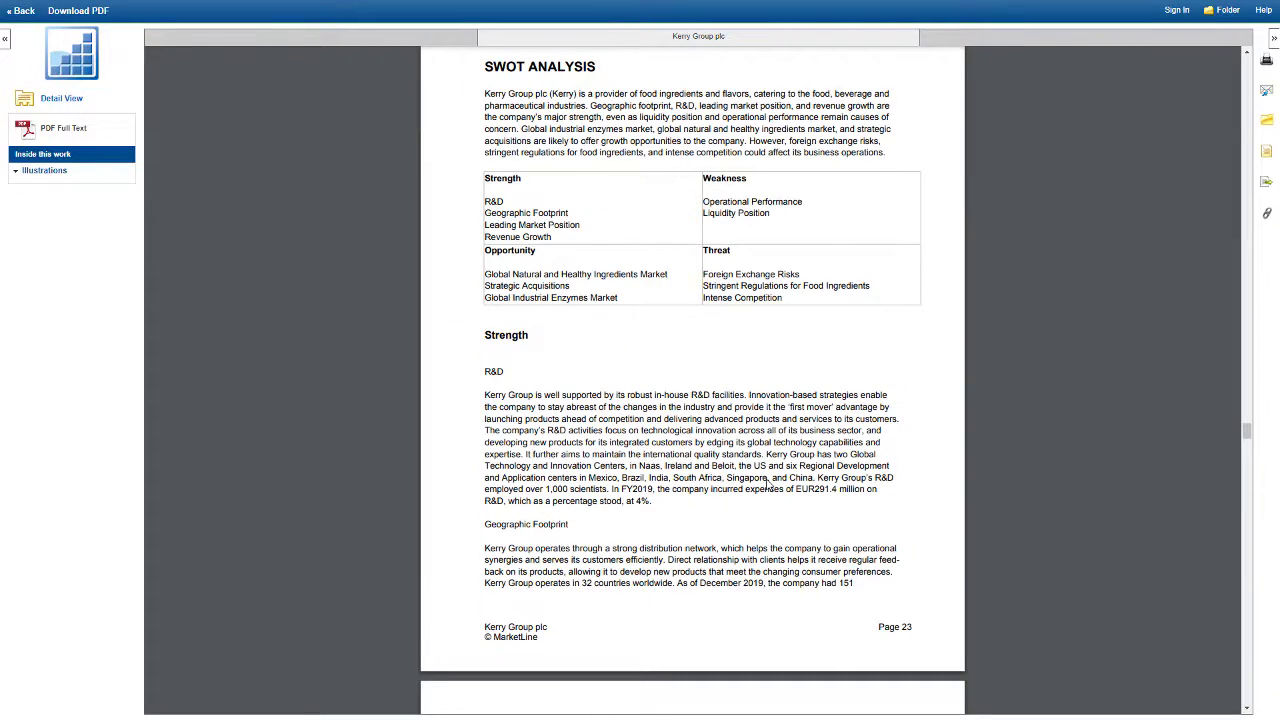
scroll(down, 3)
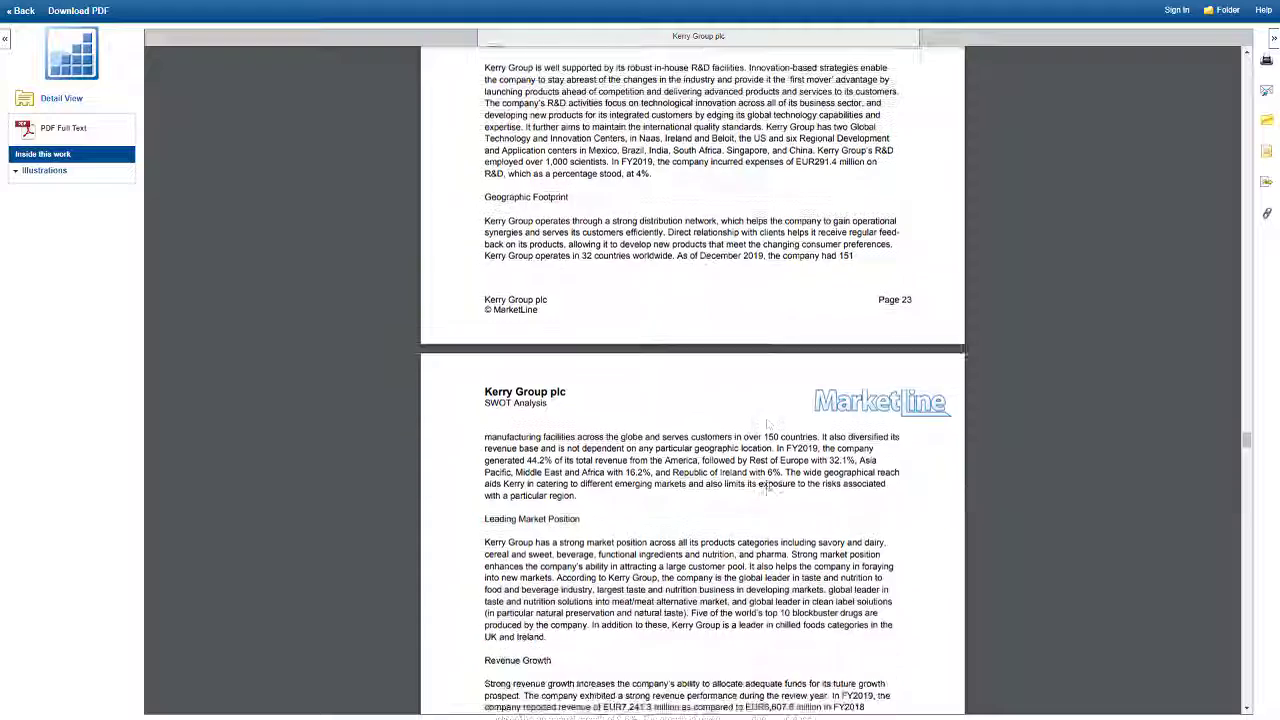
scroll(down, 3)
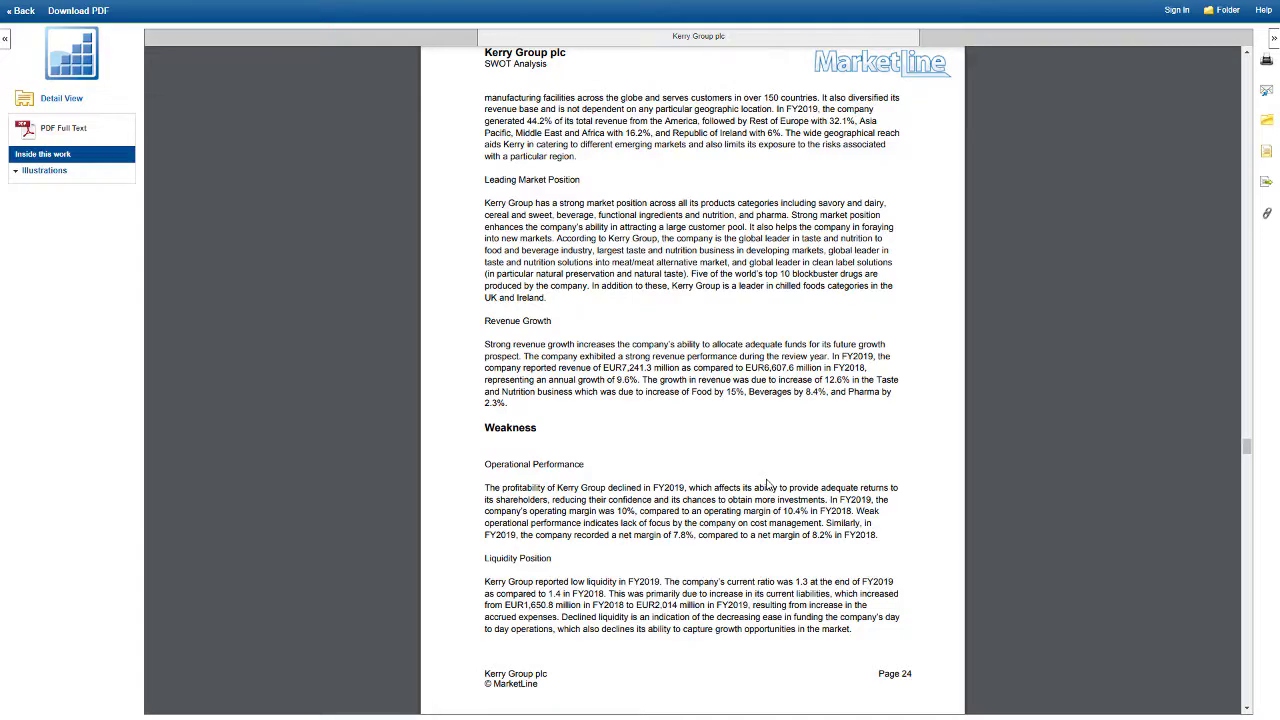
scroll(down, 3)
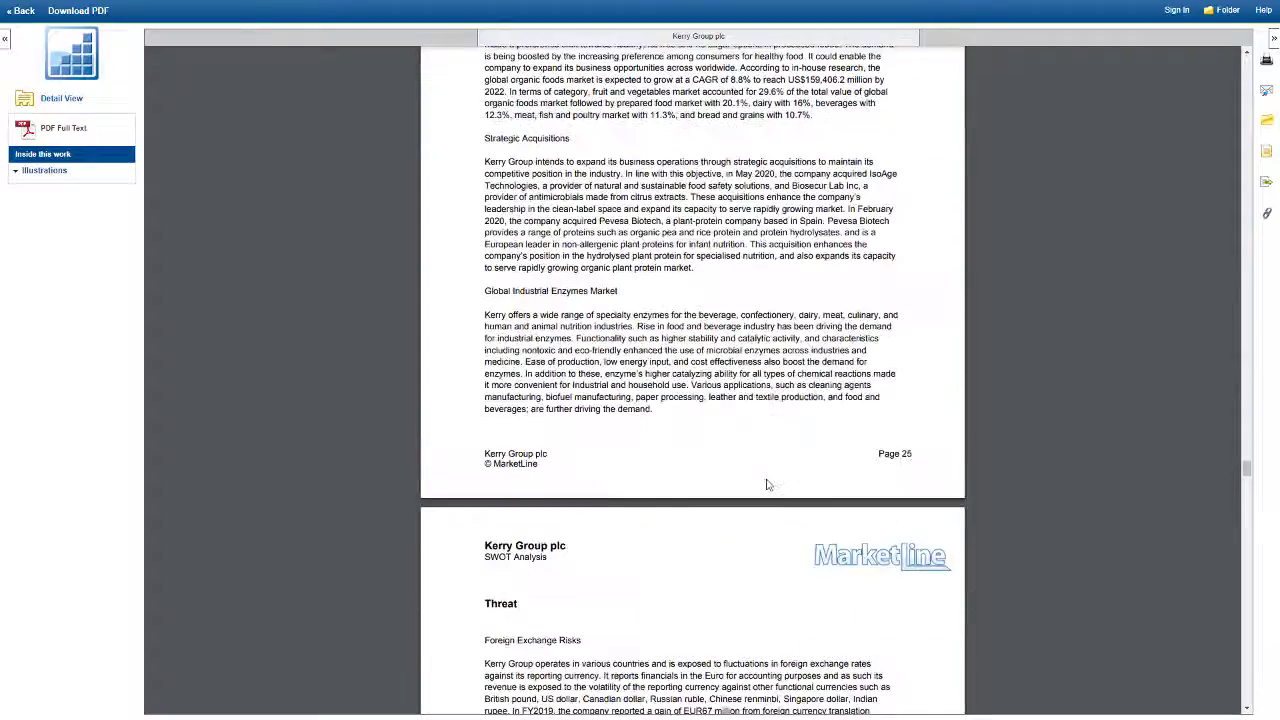
scroll(down, 3)
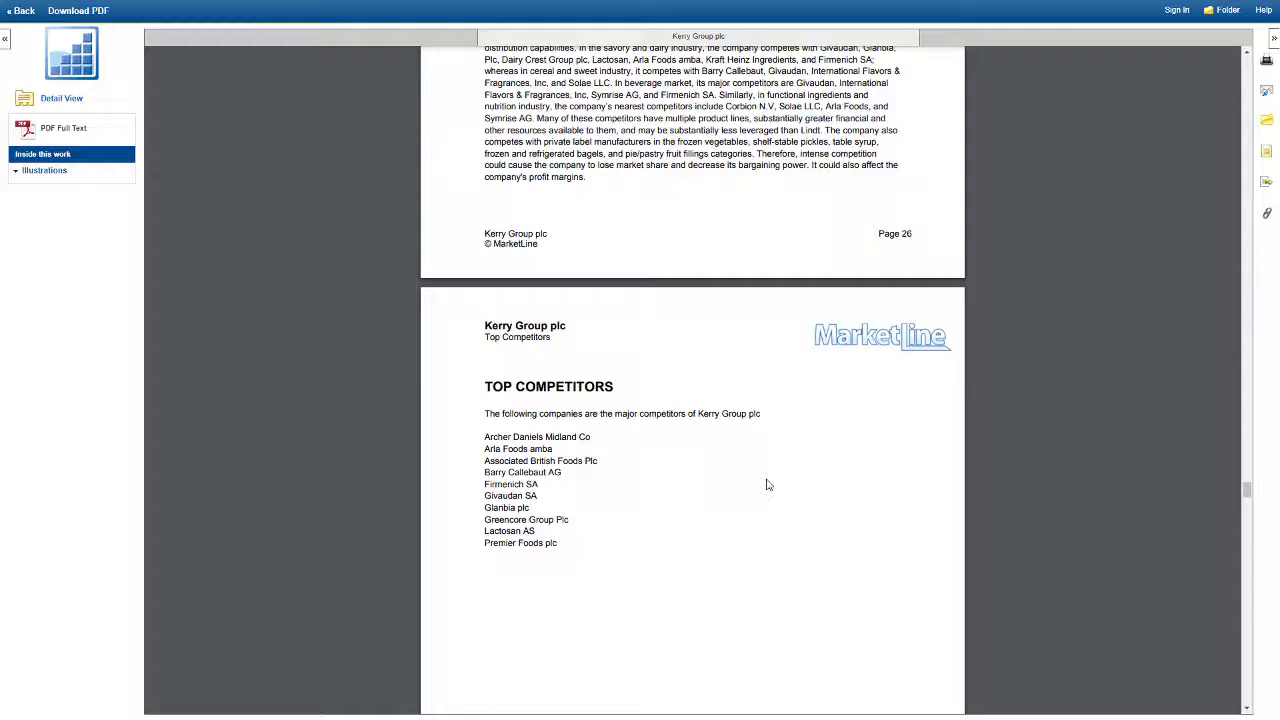
scroll(down, 3)
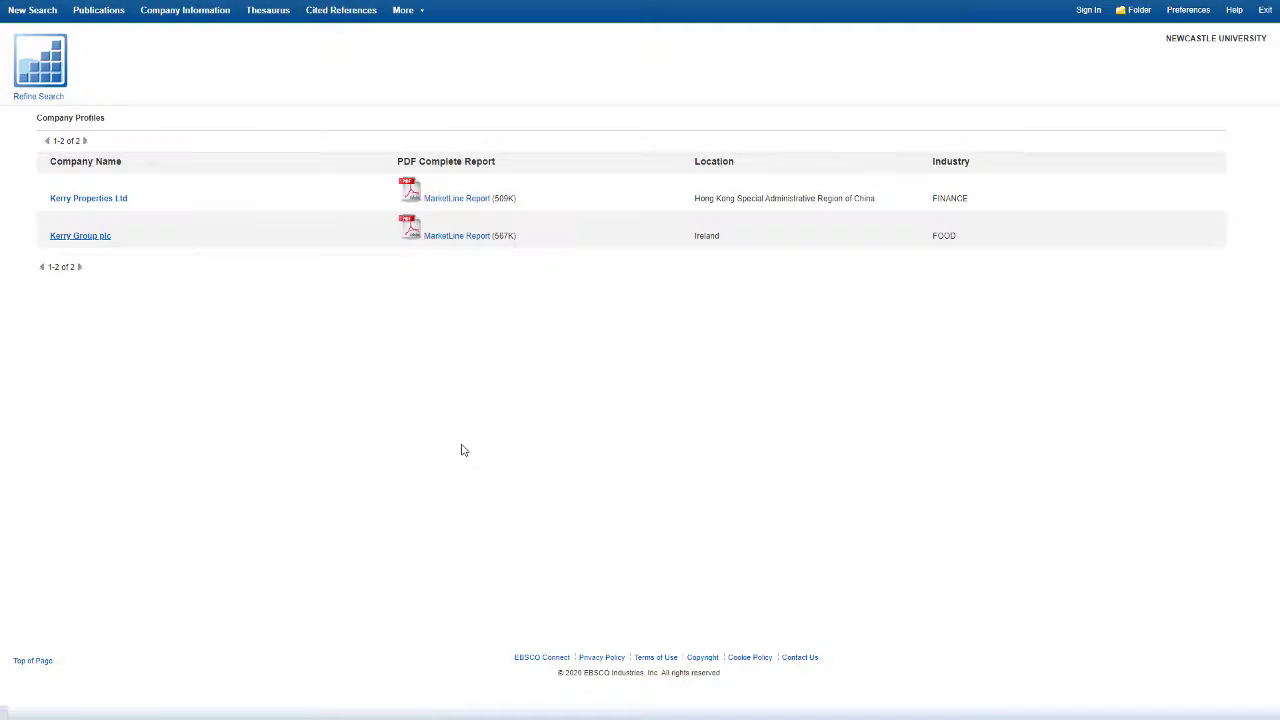
From Kerry Group plc's related Industry Profiles, open the Chilled & Deli Food in the United Kingdom PDF.
click(80, 236)
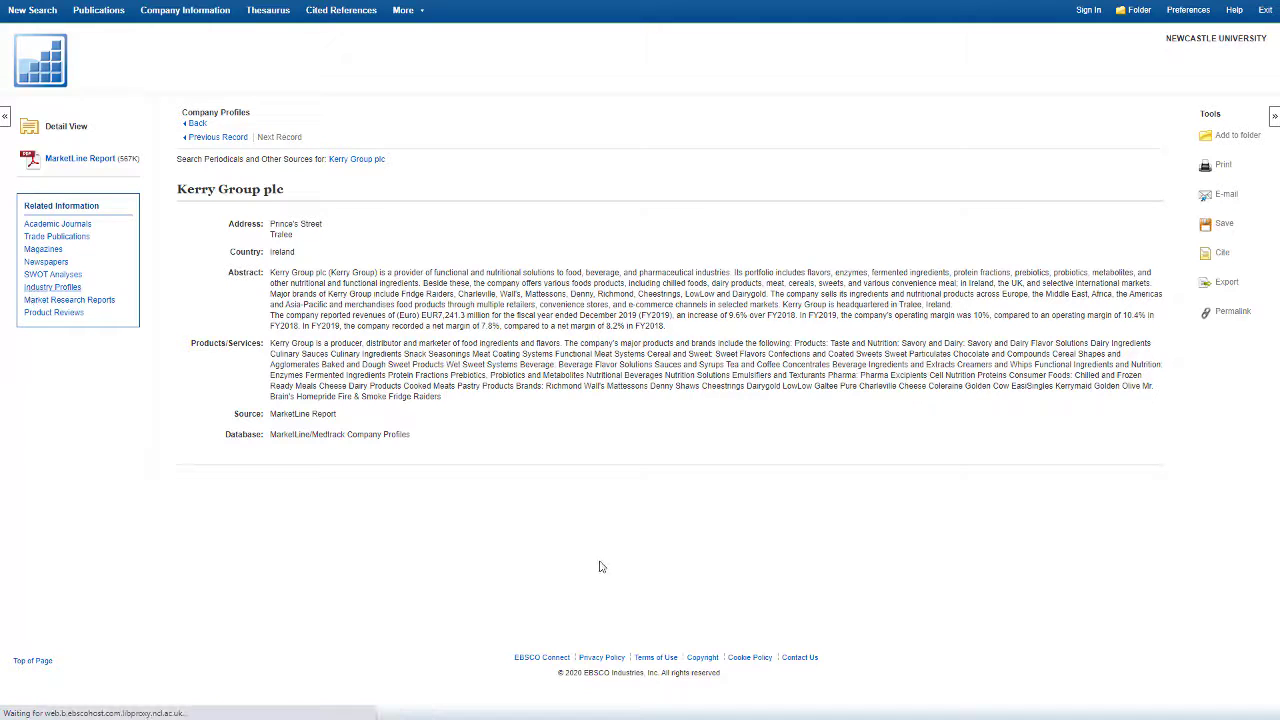
mouse_move(352, 424)
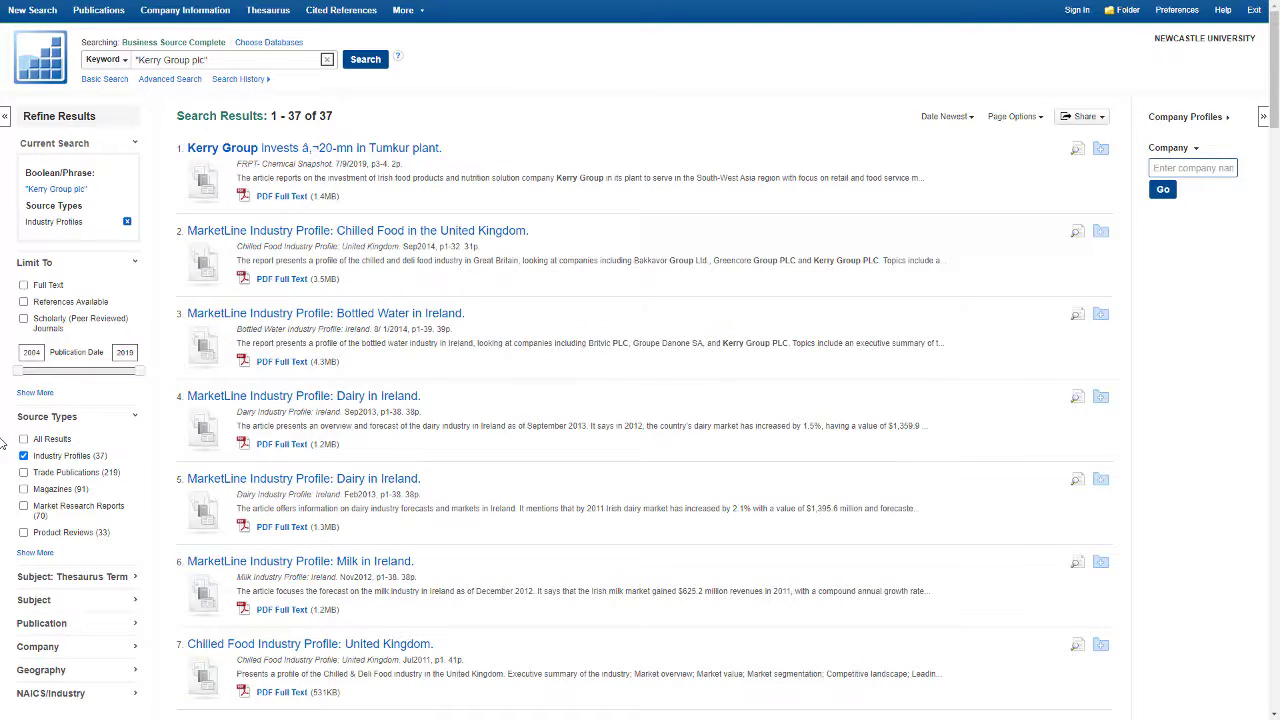
mouse_move(340, 230)
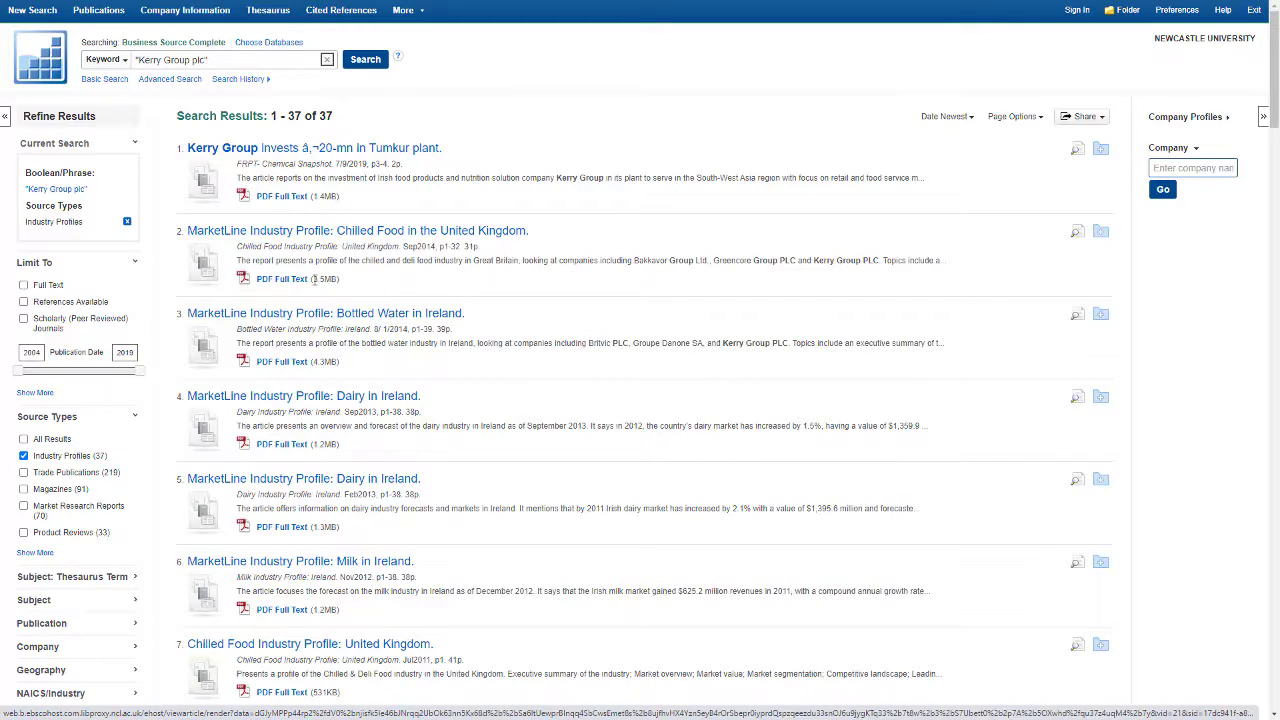
click(282, 280)
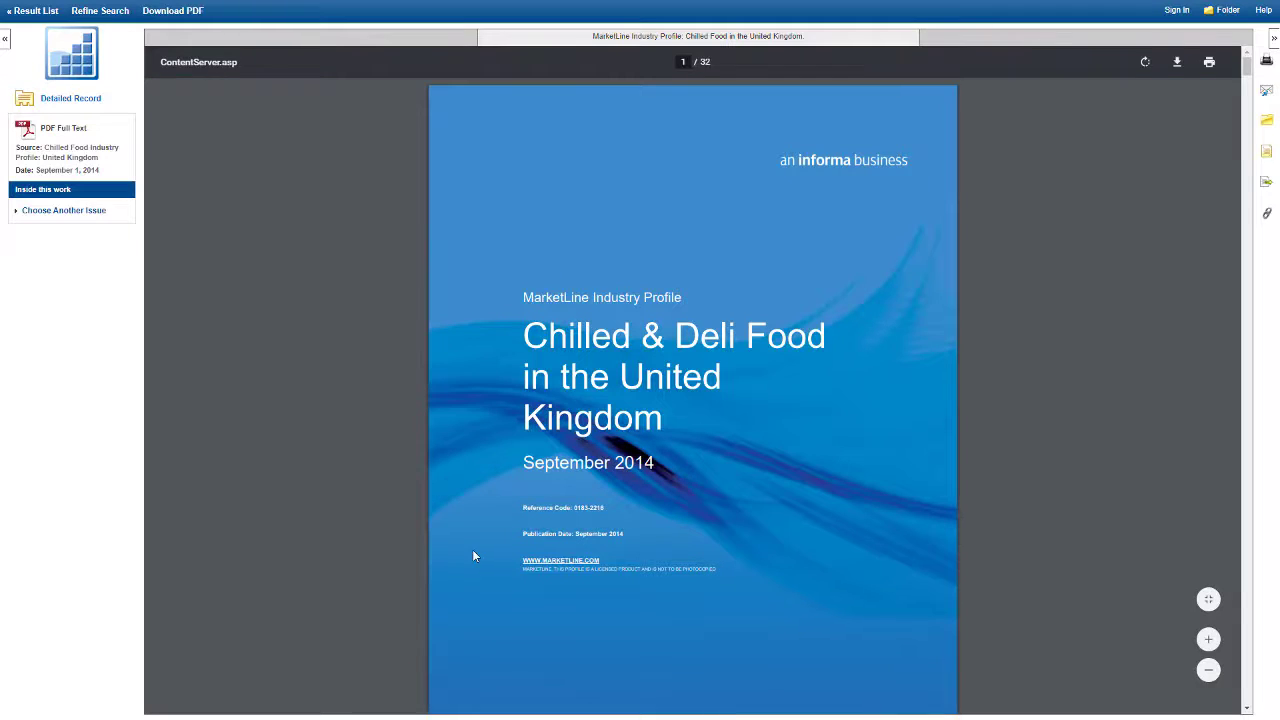
scroll(down, 3)
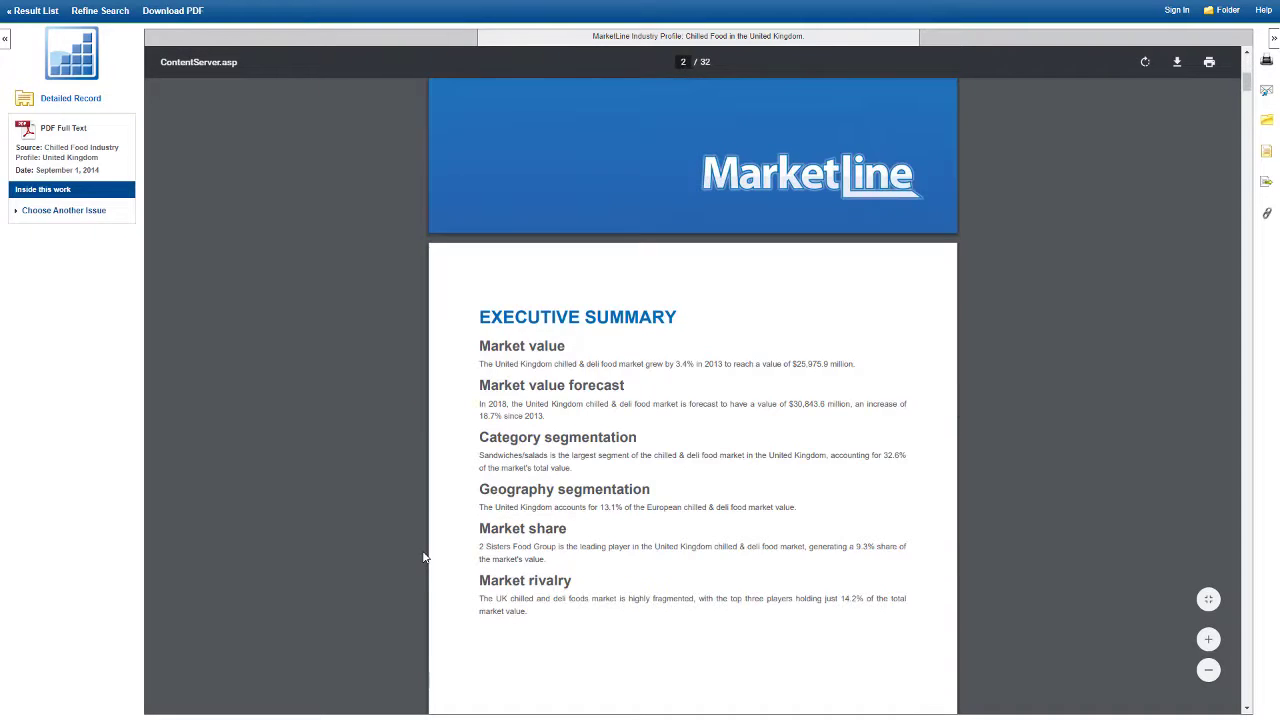
scroll(down, 3)
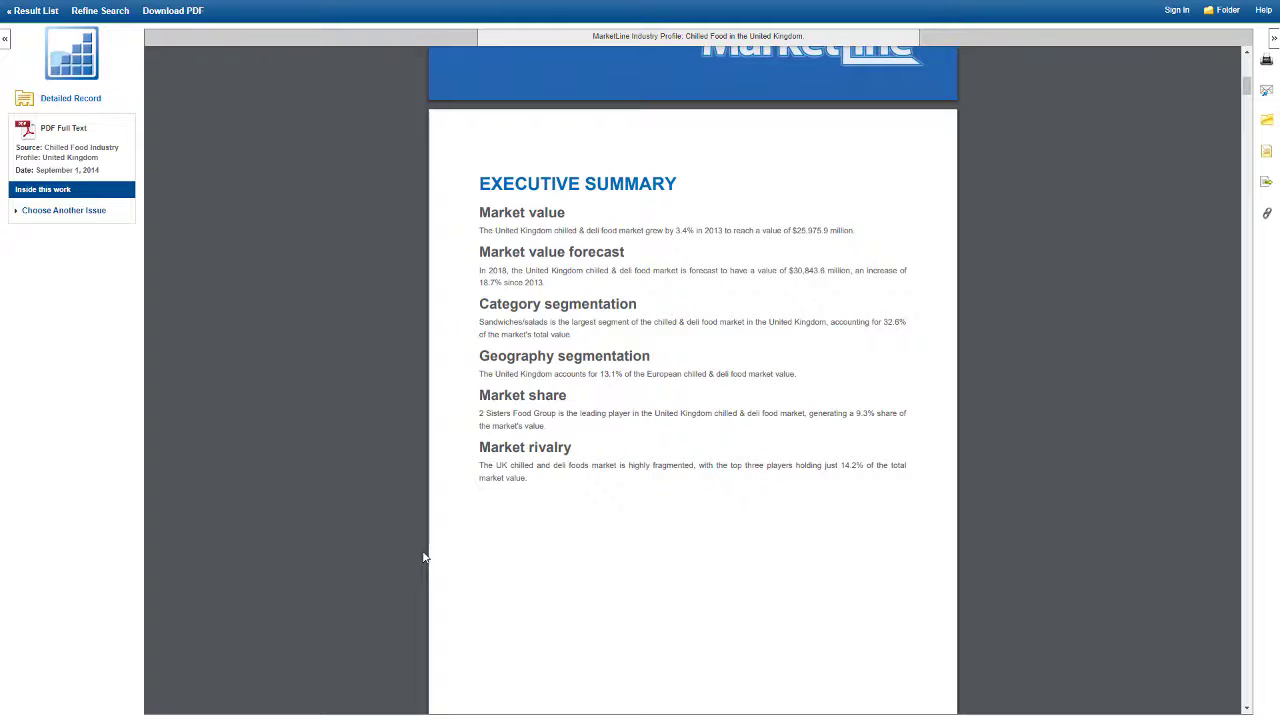
scroll(down, 3)
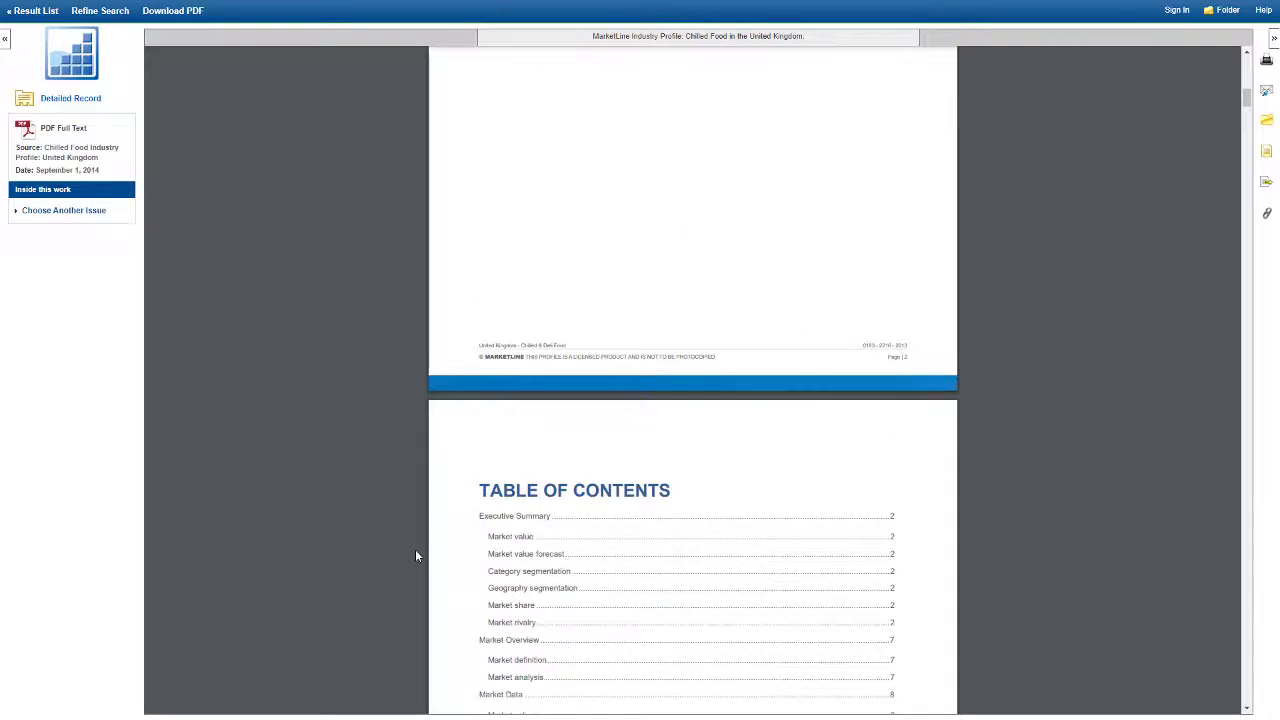
scroll(down, 3)
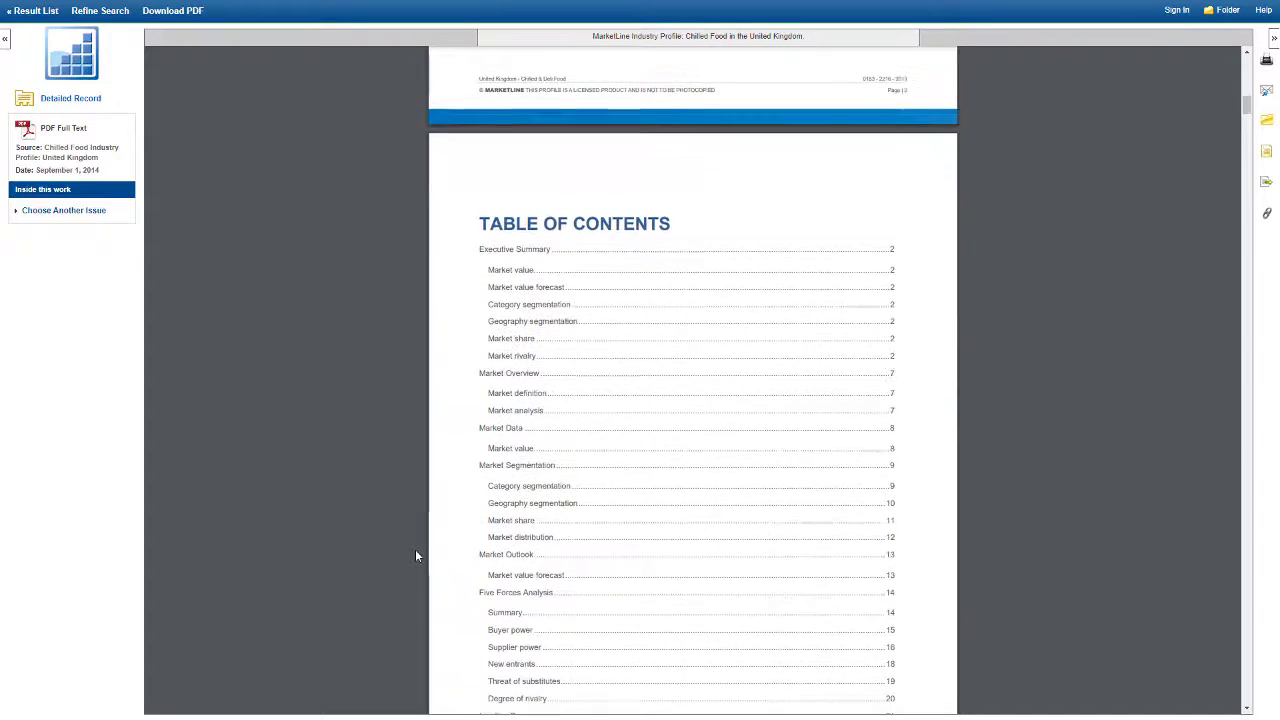
scroll(down, 3)
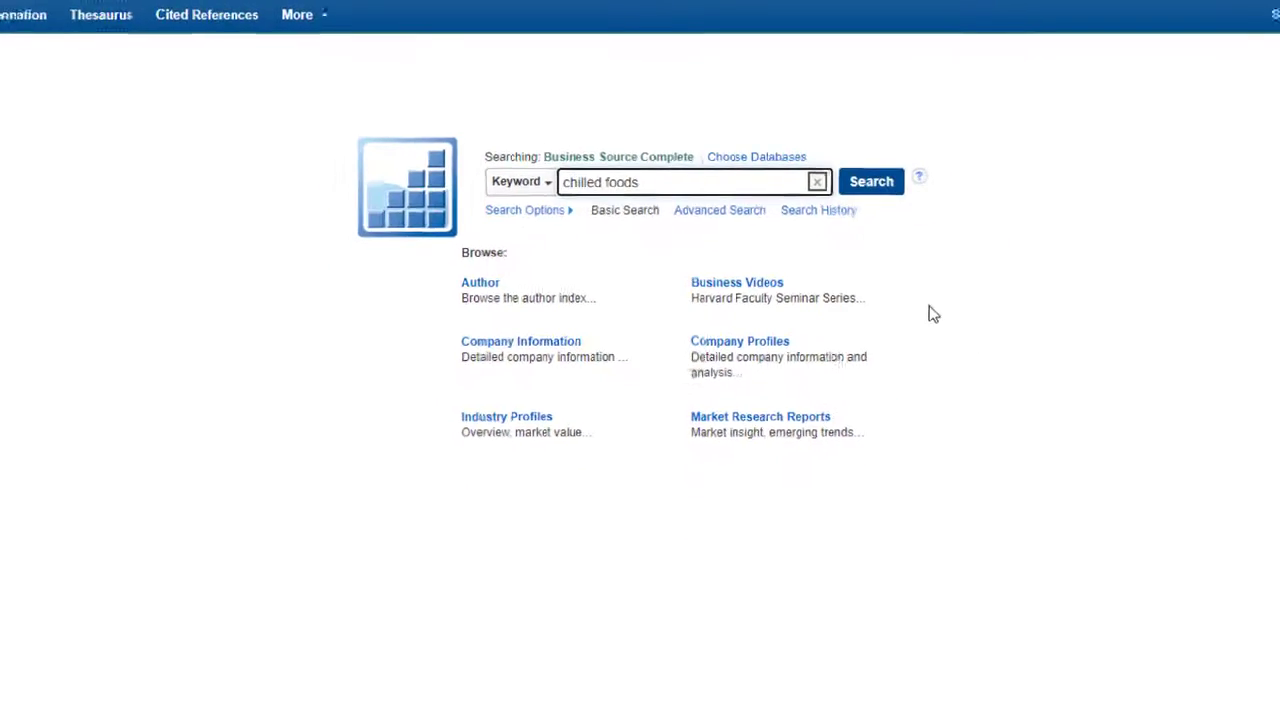
Run the 'chilled foods' search and limit it to Industry Profiles, leaving 98 MarketLine-heavy results.
click(872, 180)
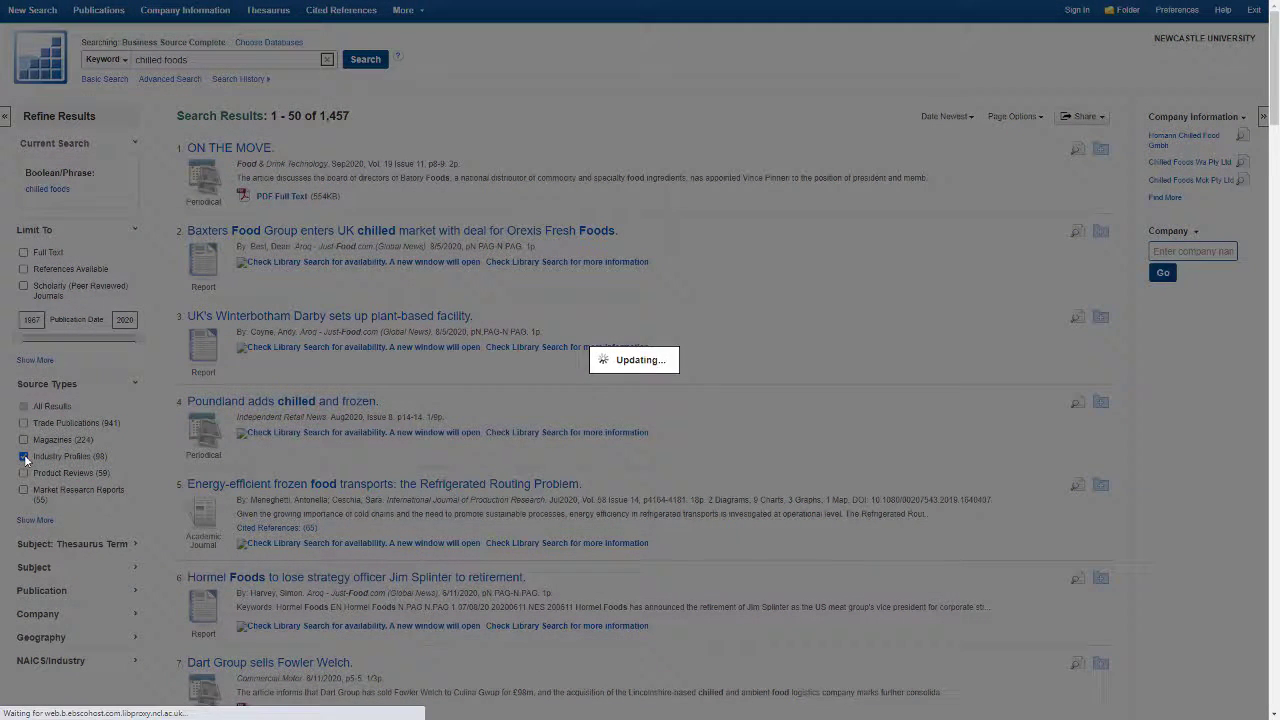
click(22, 456)
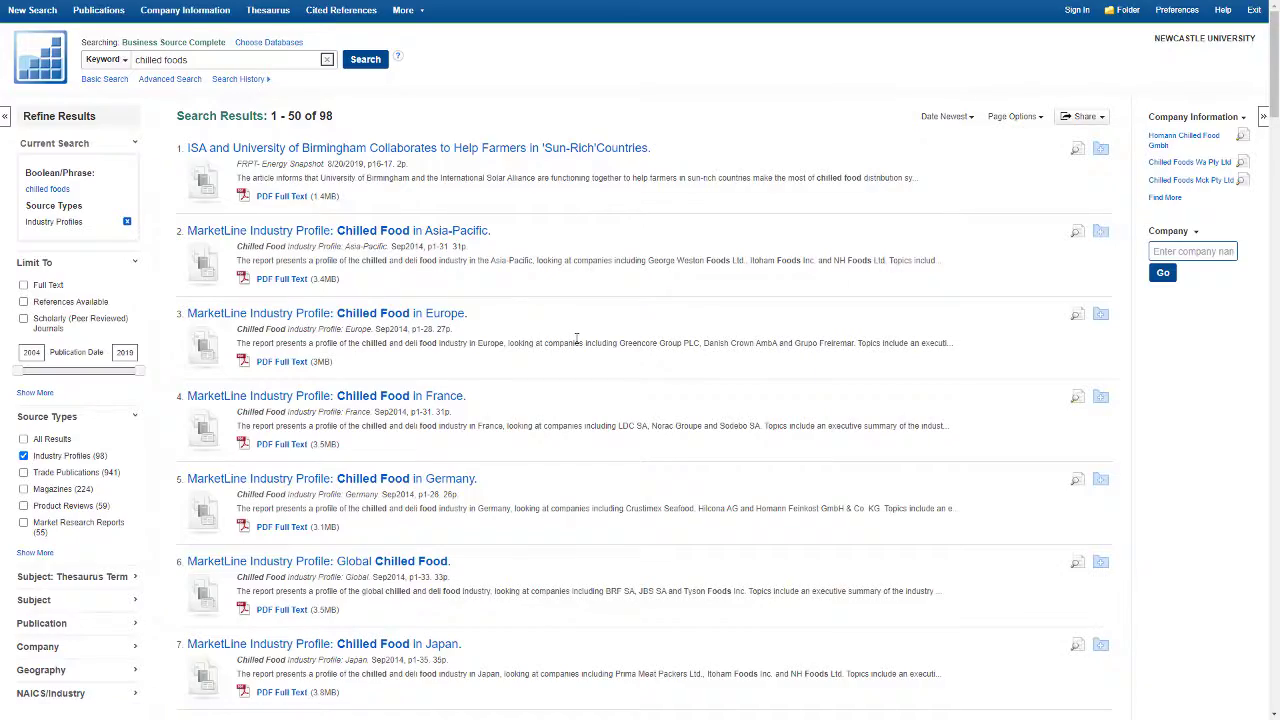
mouse_move(378, 302)
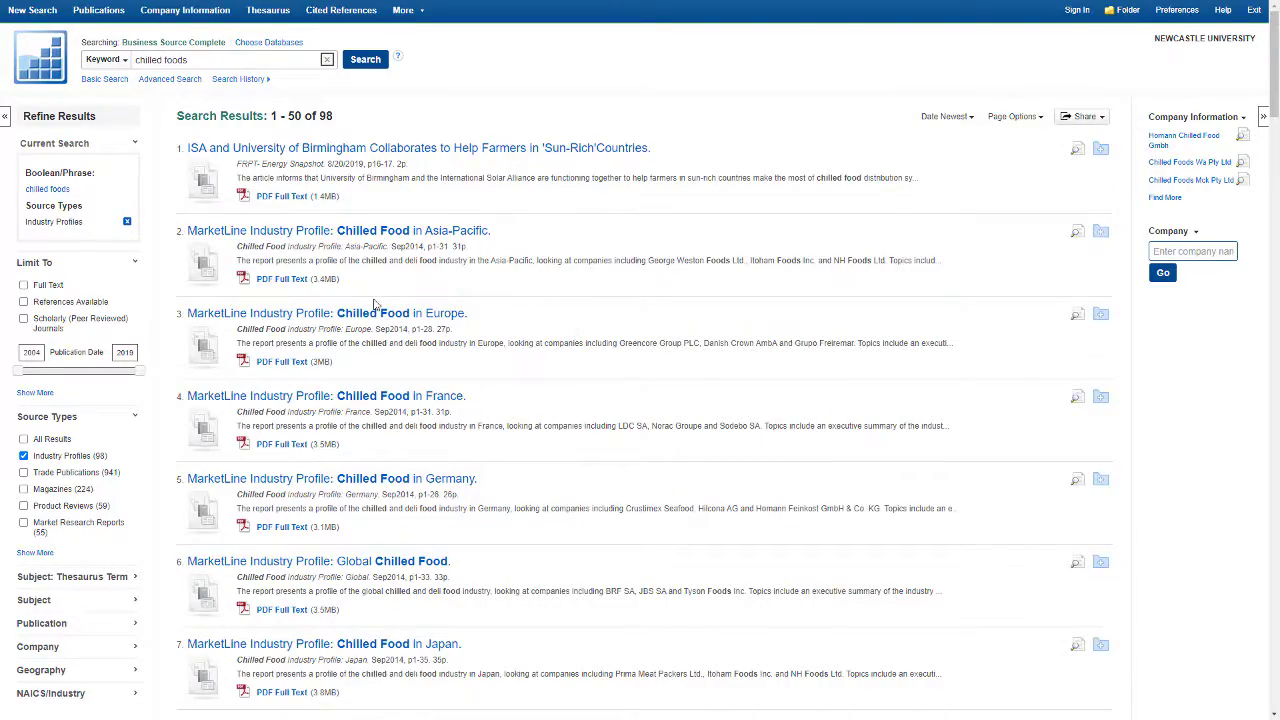